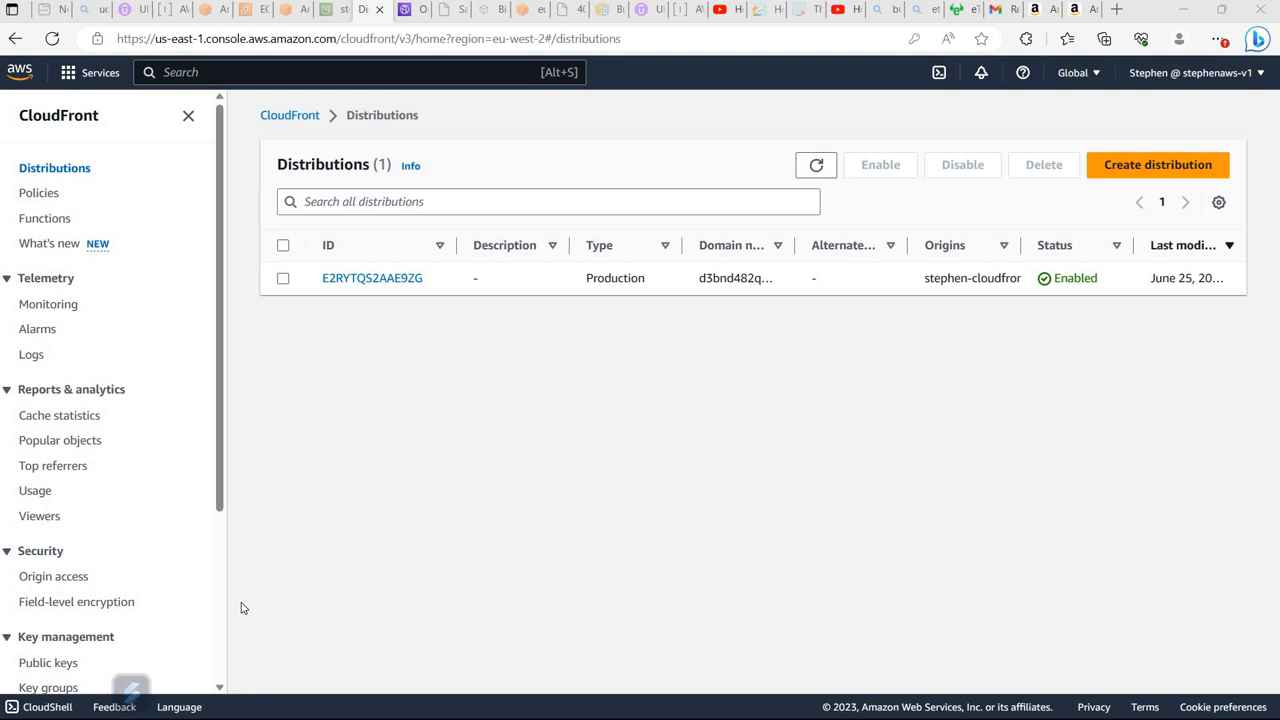
mouse_move(245, 400)
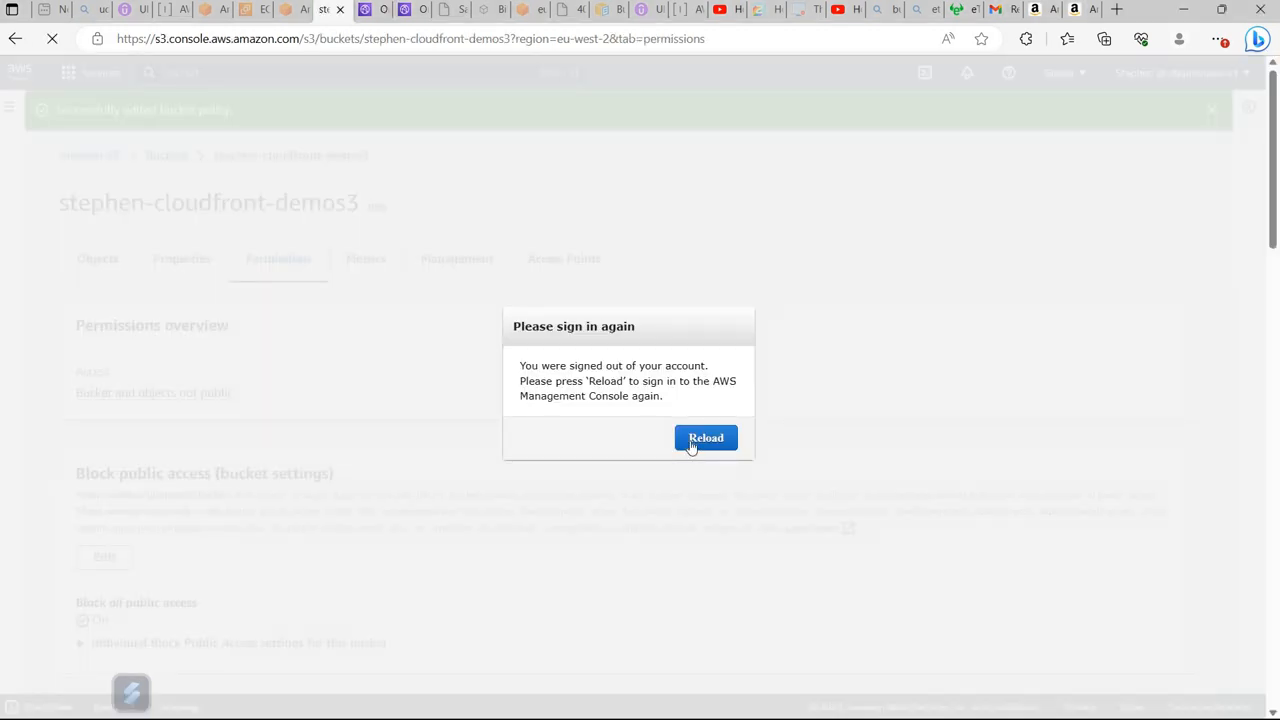
Reload after signing in again to restore stephen-cloudfront-demos3's permissions page
click(706, 438)
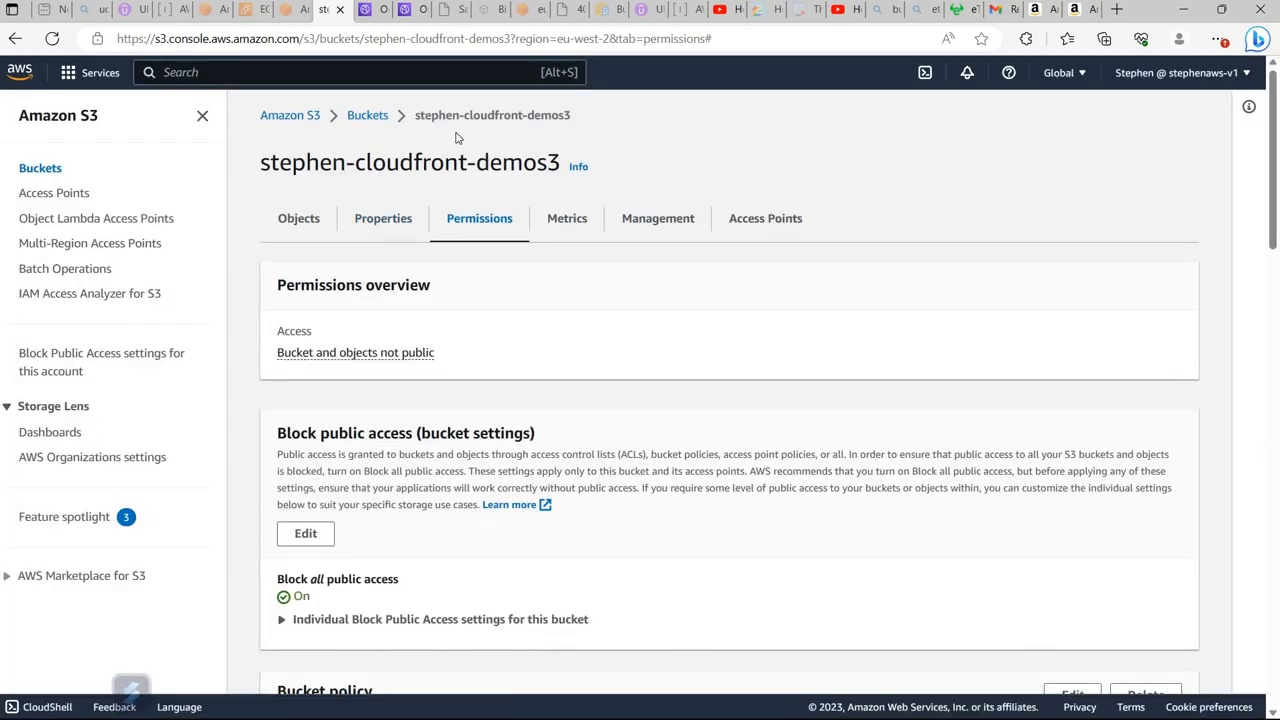
mouse_move(568, 122)
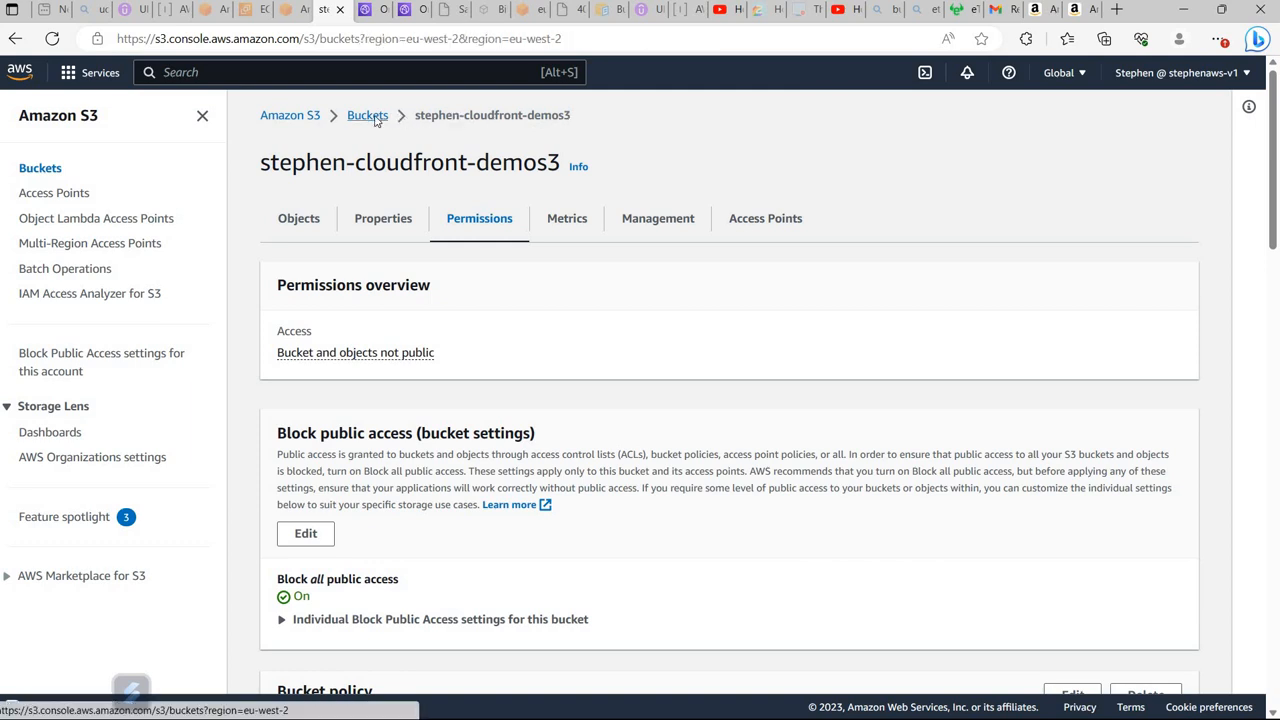
Open stephen-cloudfront-demos3 to inspect its two objects, then return to the bucket list
click(367, 115)
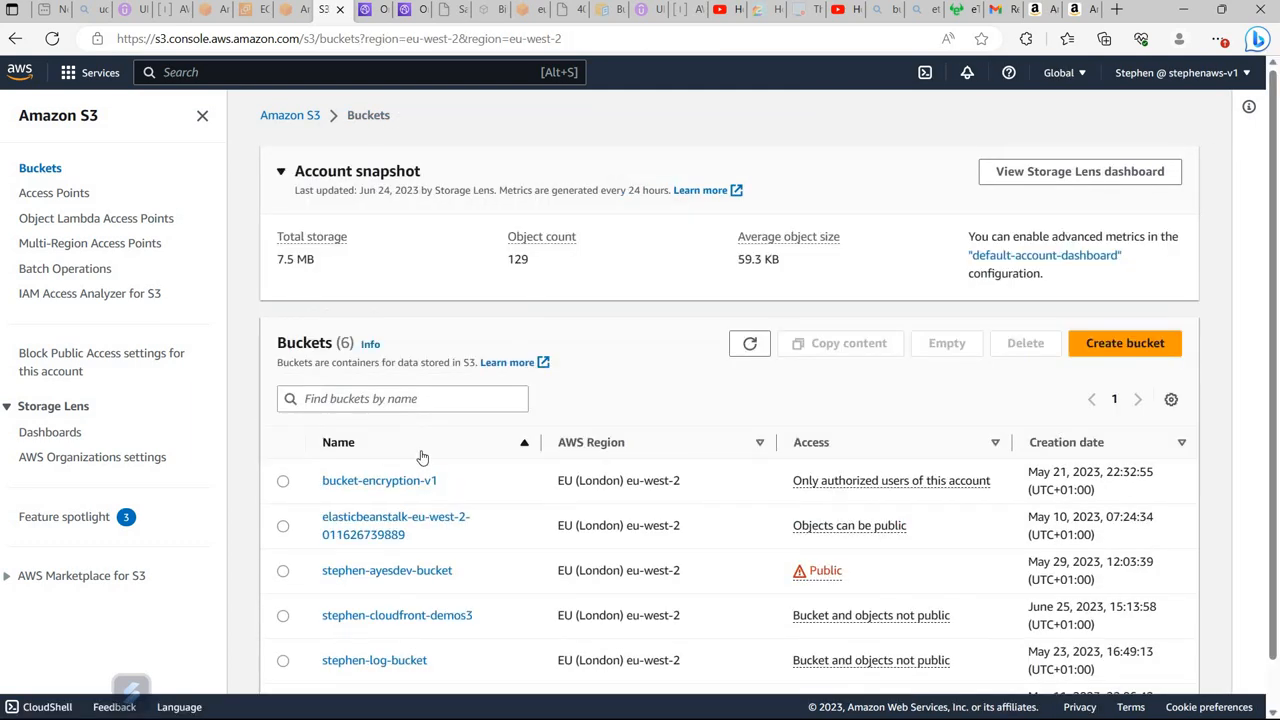
mouse_move(387, 570)
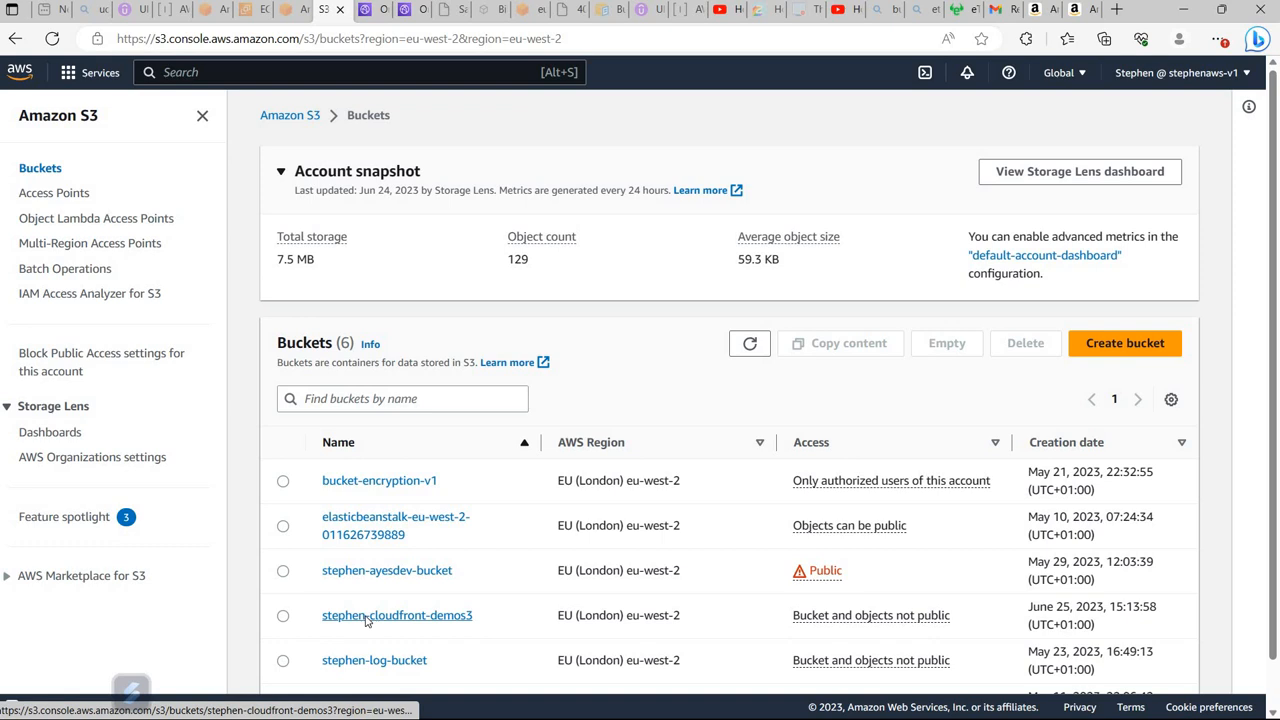
click(397, 615)
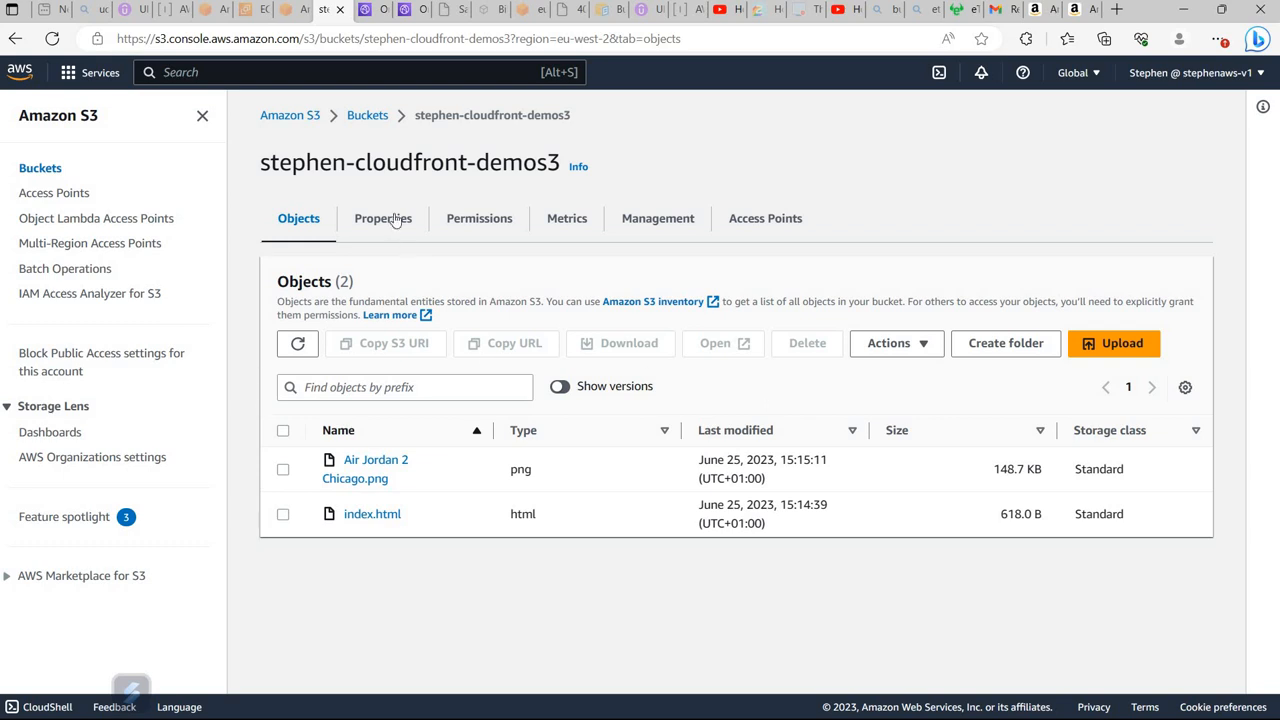
click(367, 114)
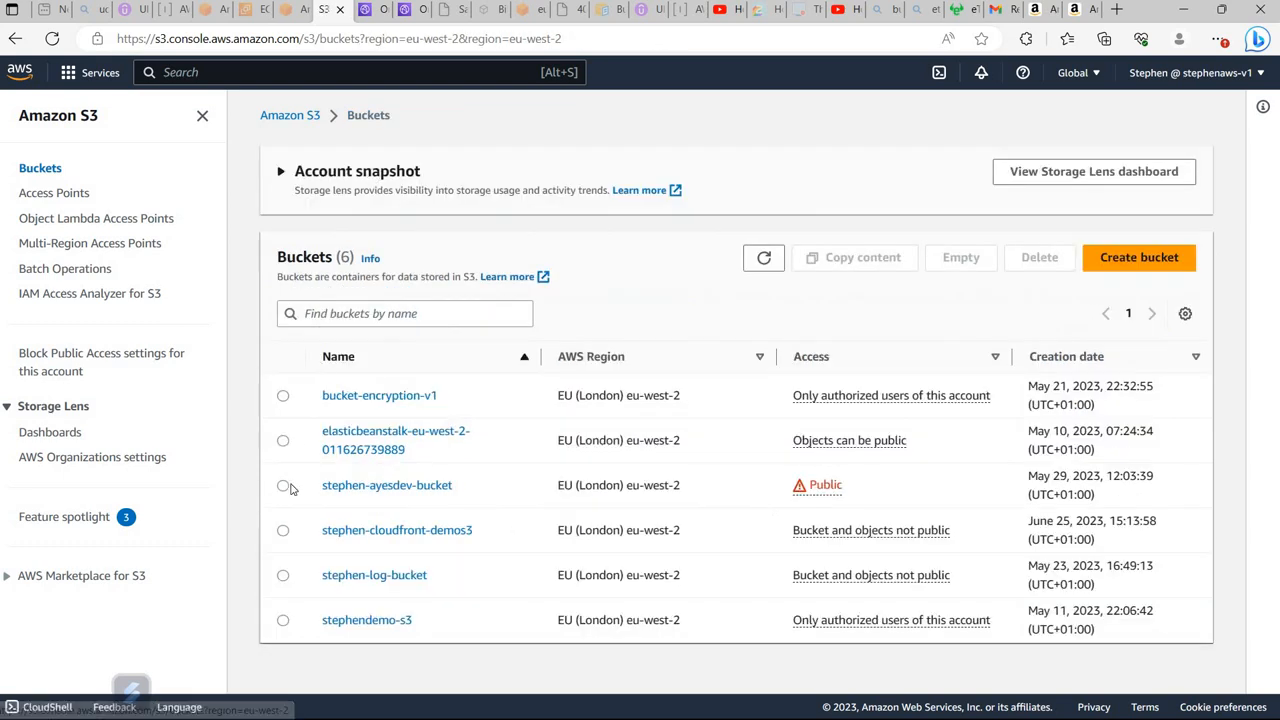
Attempt to delete stephen-cloudfront-demos3, find it must be emptied first, and return to buckets
click(281, 171)
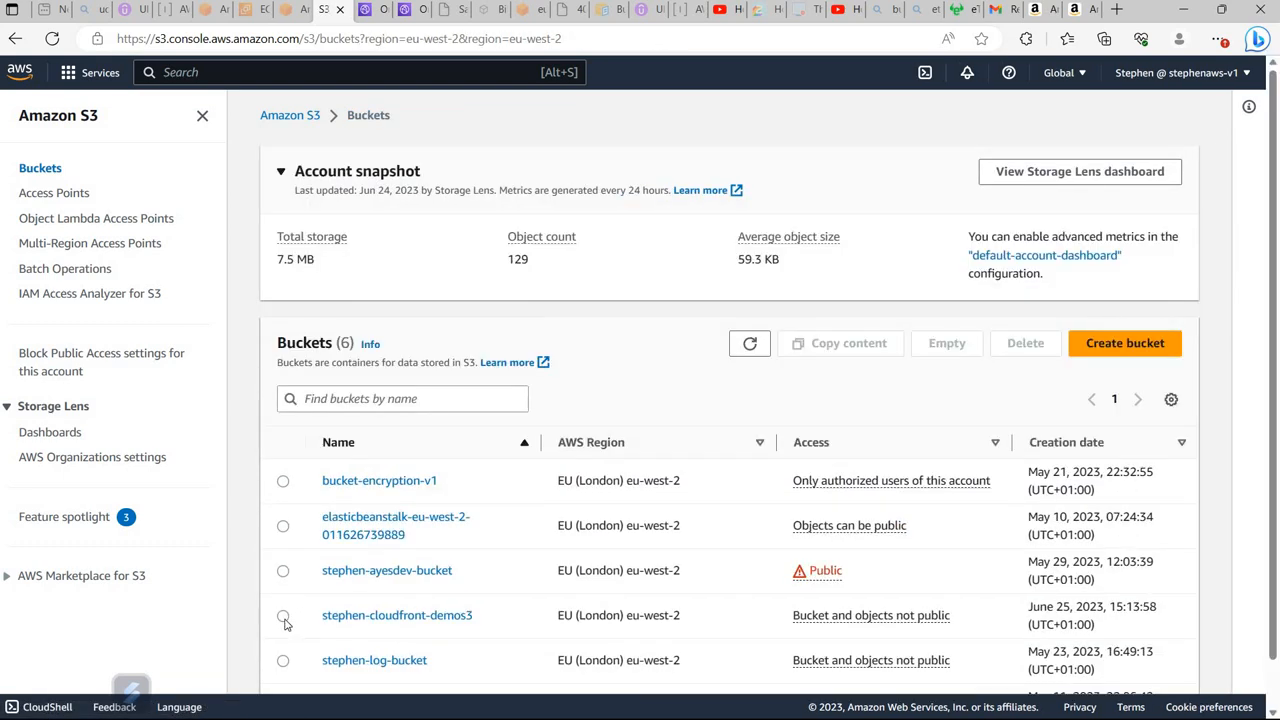
click(283, 614)
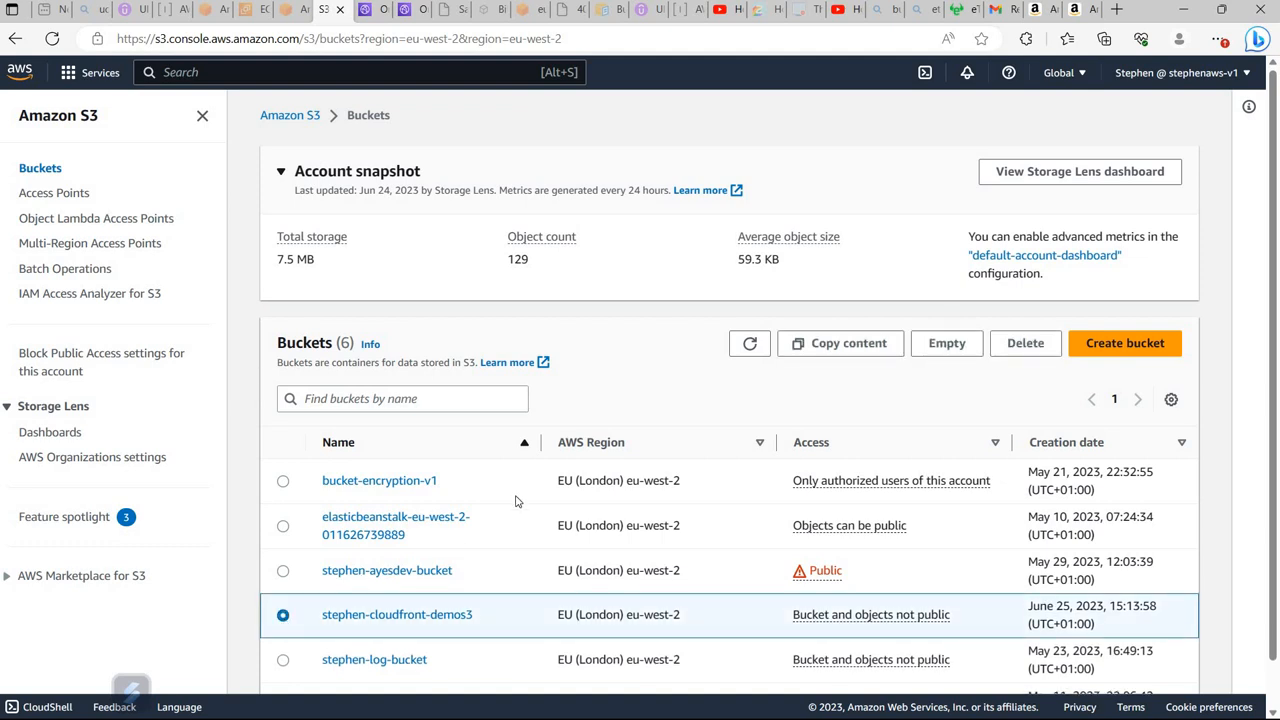
click(1025, 343)
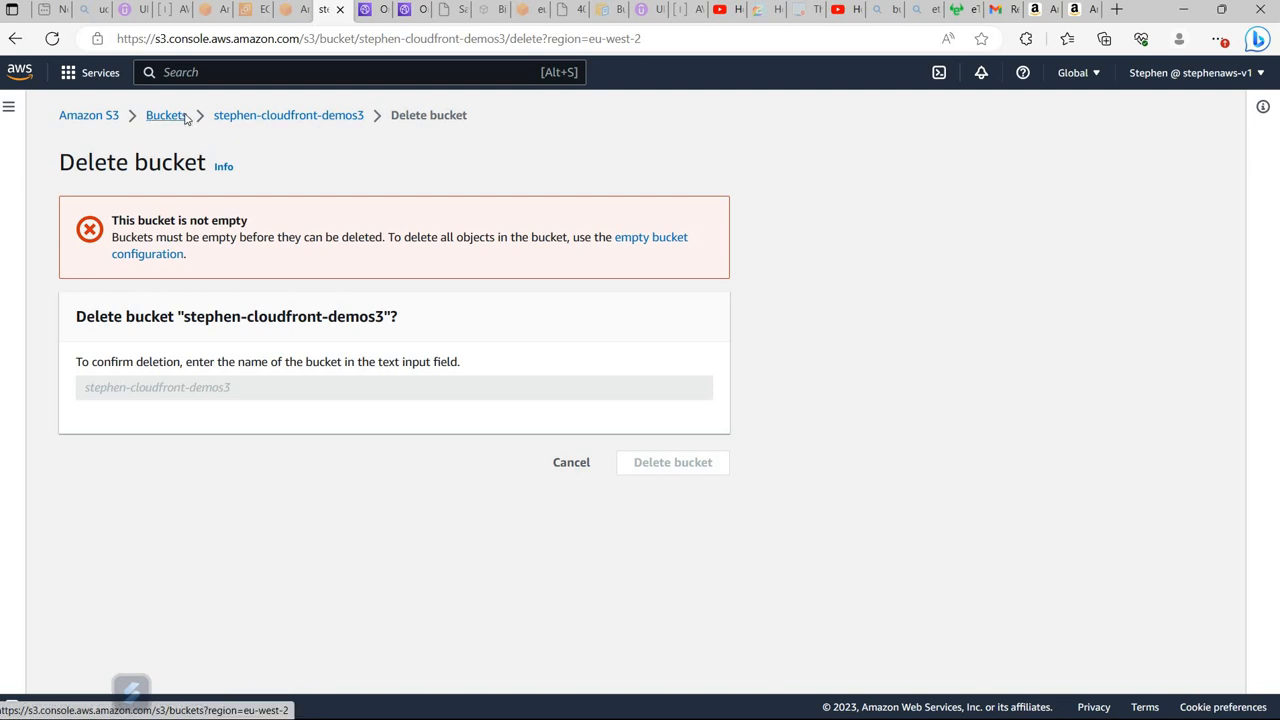
click(571, 462)
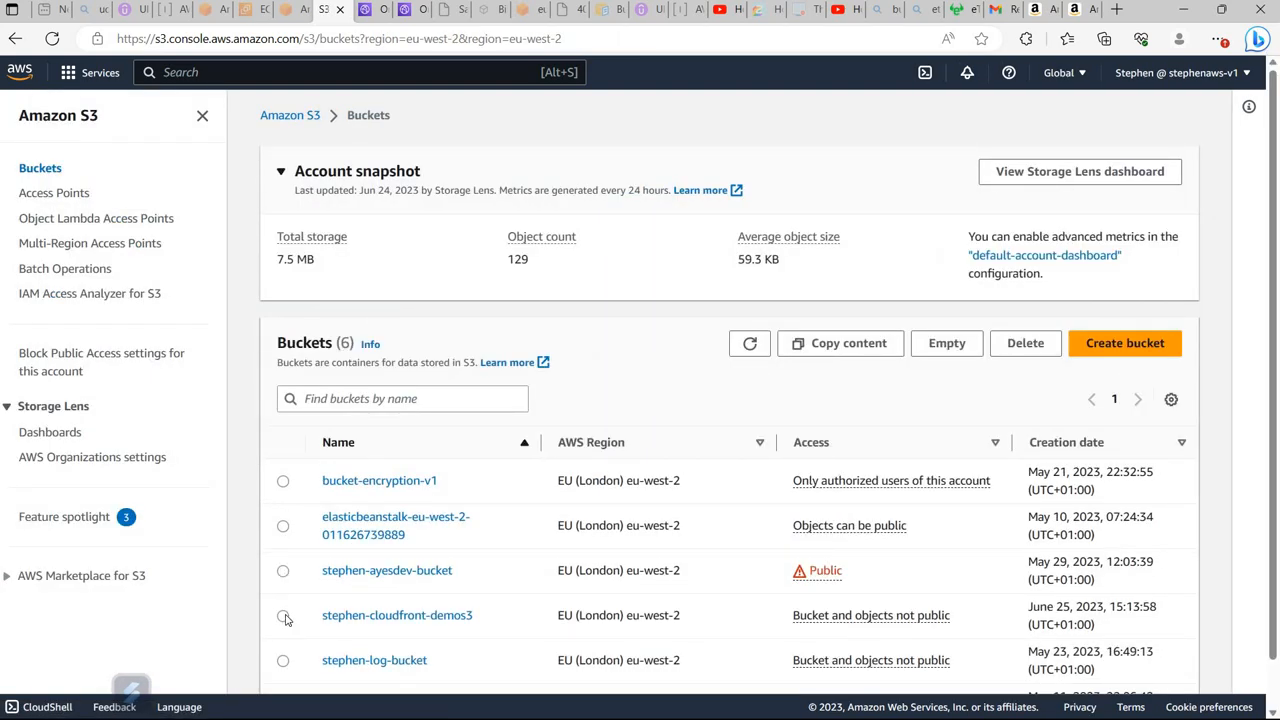
Empty stephen-cloudfront-demos3 by confirming 'permanently delete', check the bucket, and return to the list
click(283, 615)
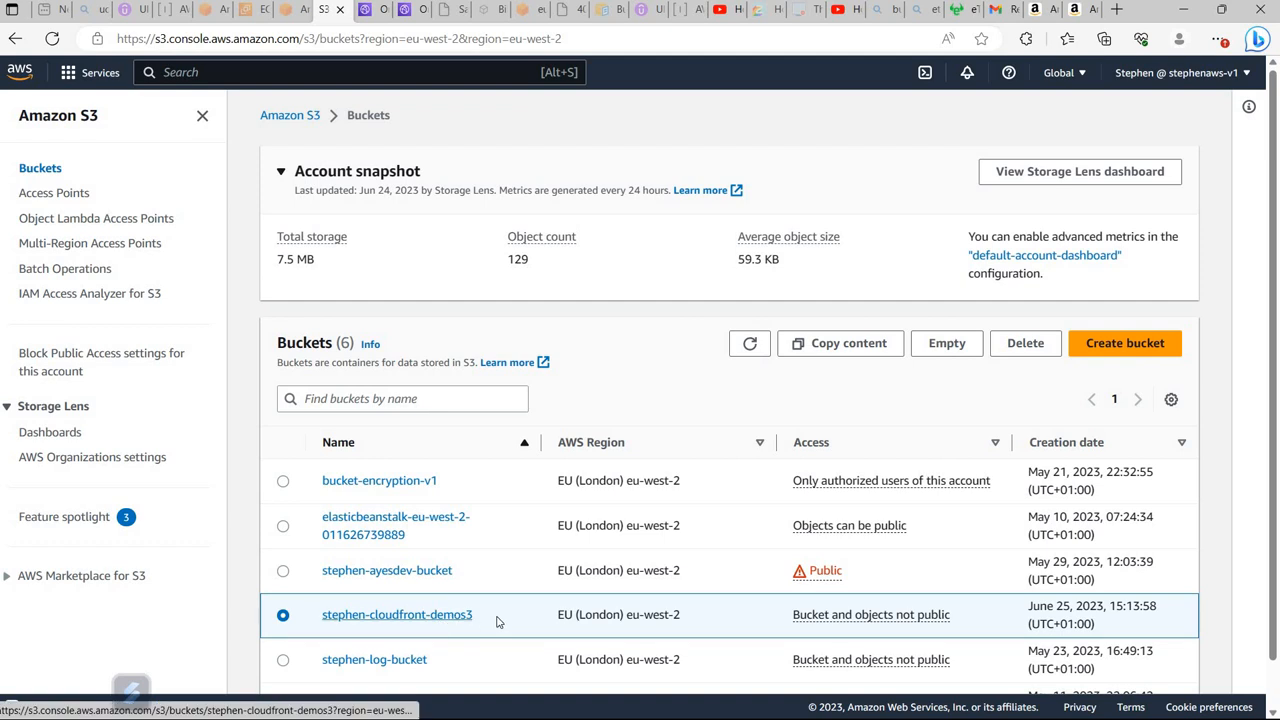
mouse_move(945, 343)
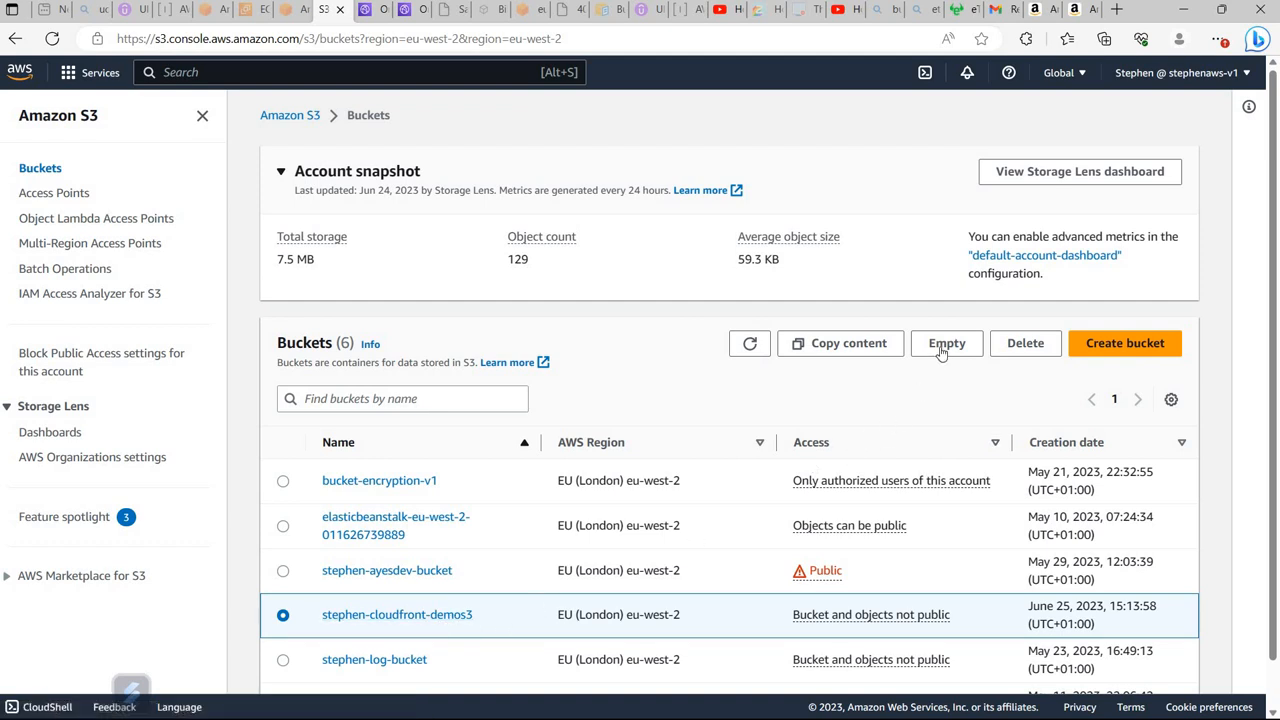
click(946, 343)
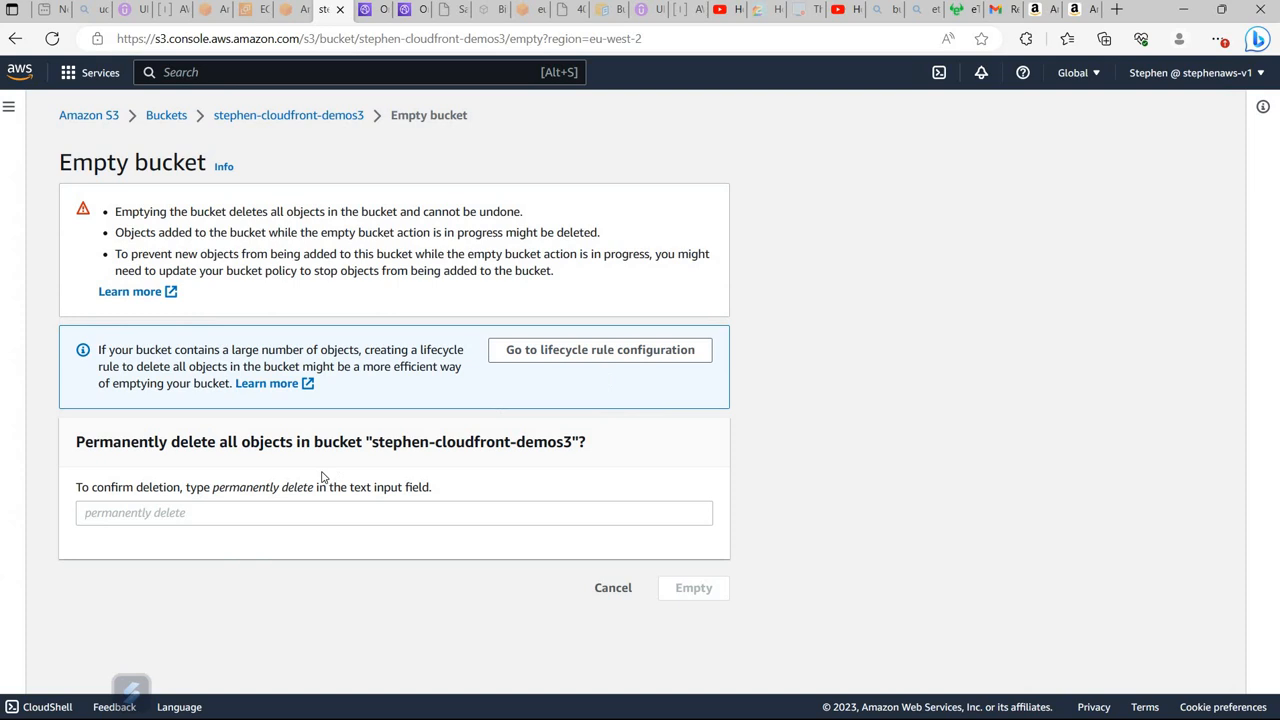
click(394, 512)
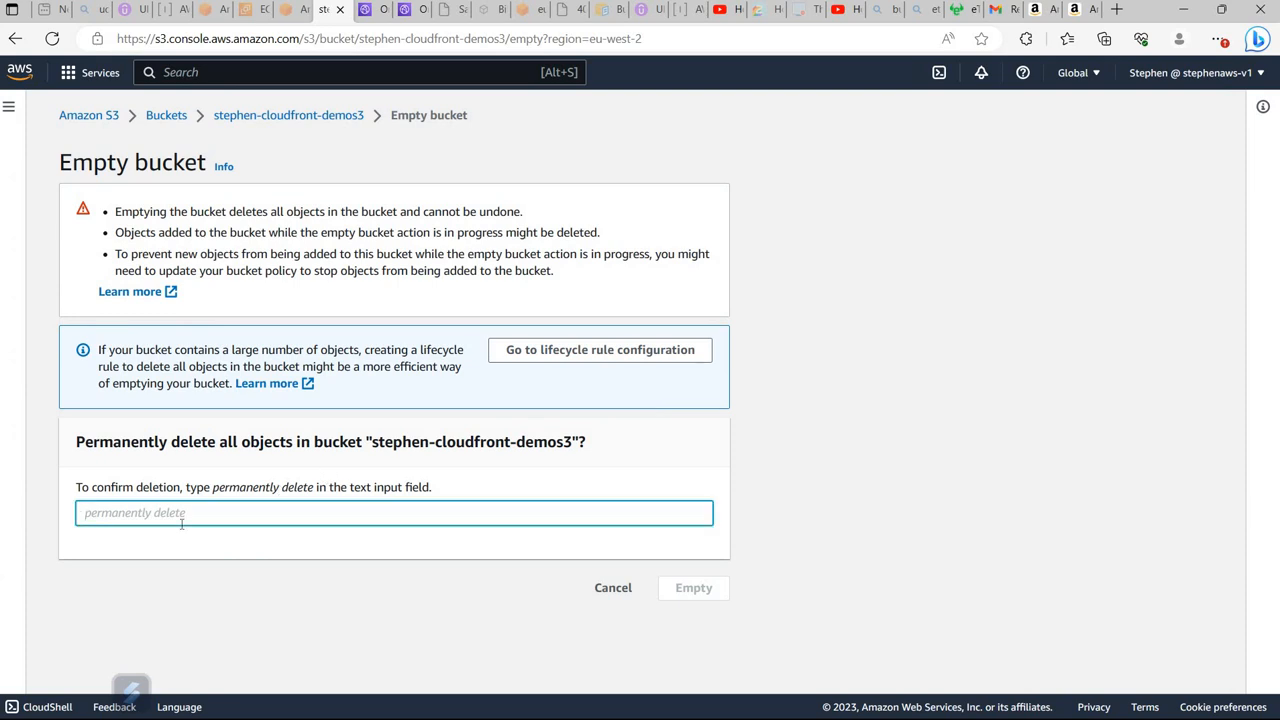
text(perman)
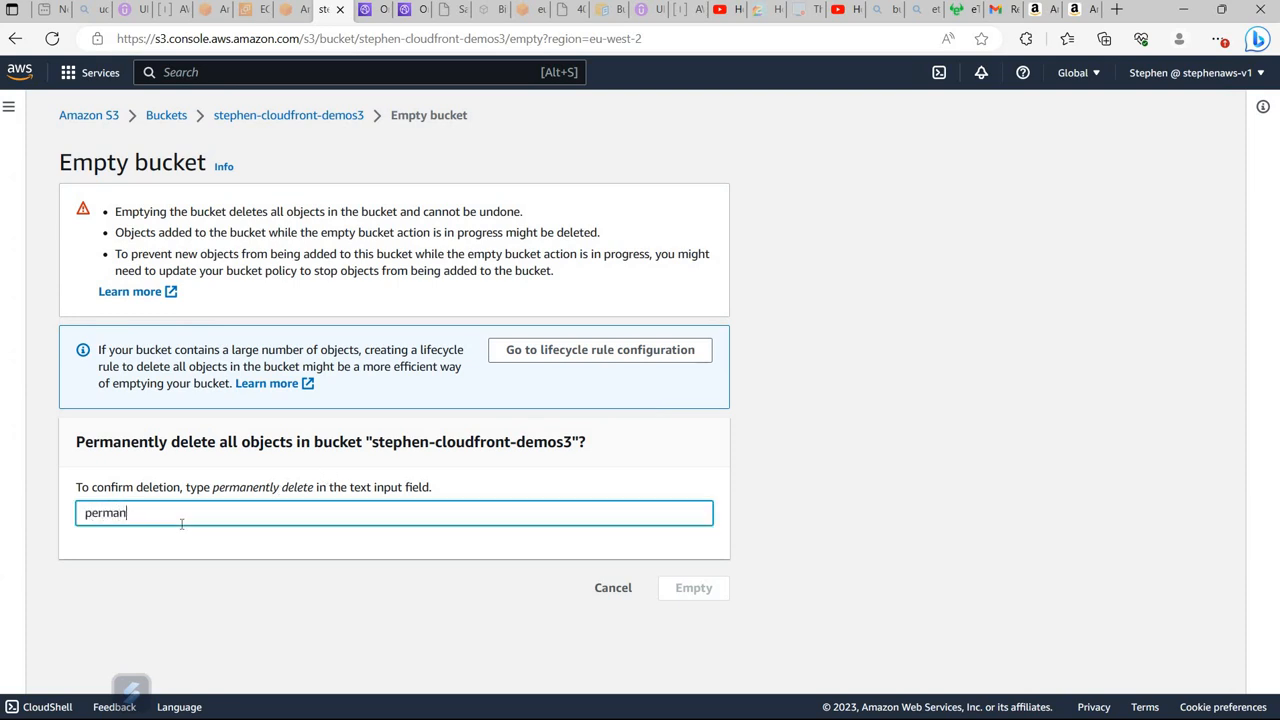
text(ently d)
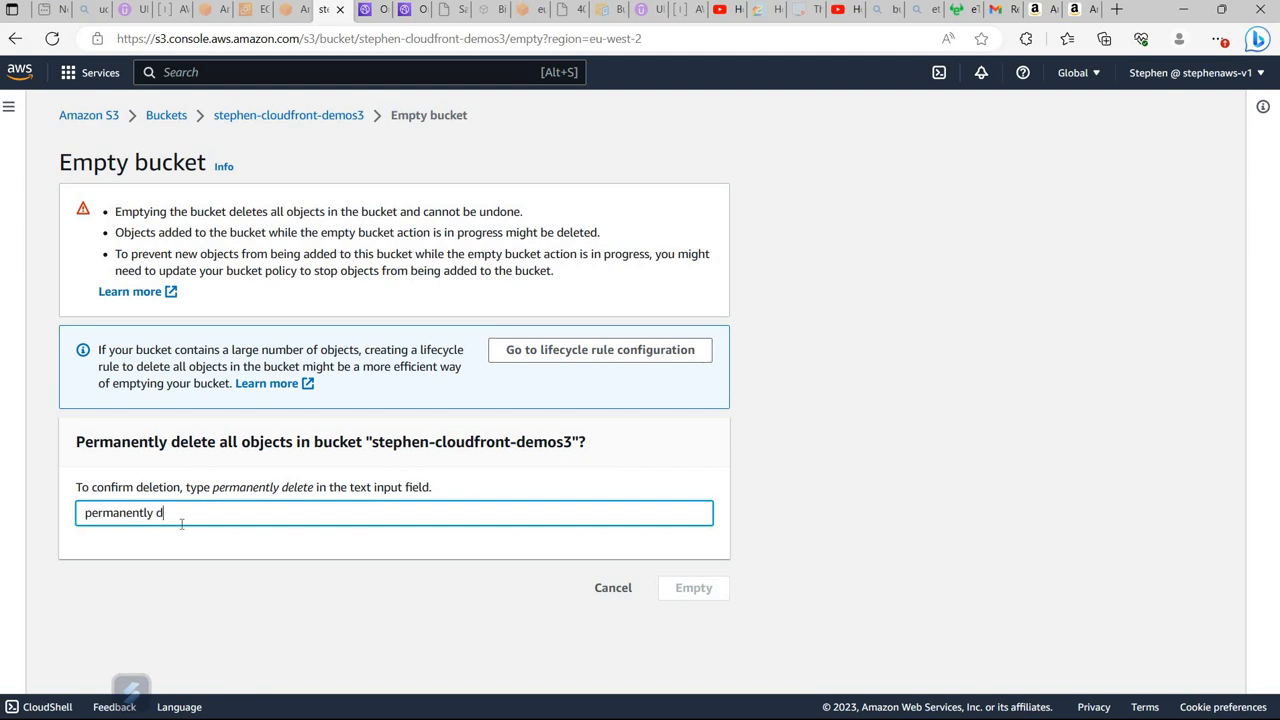
text(elete)
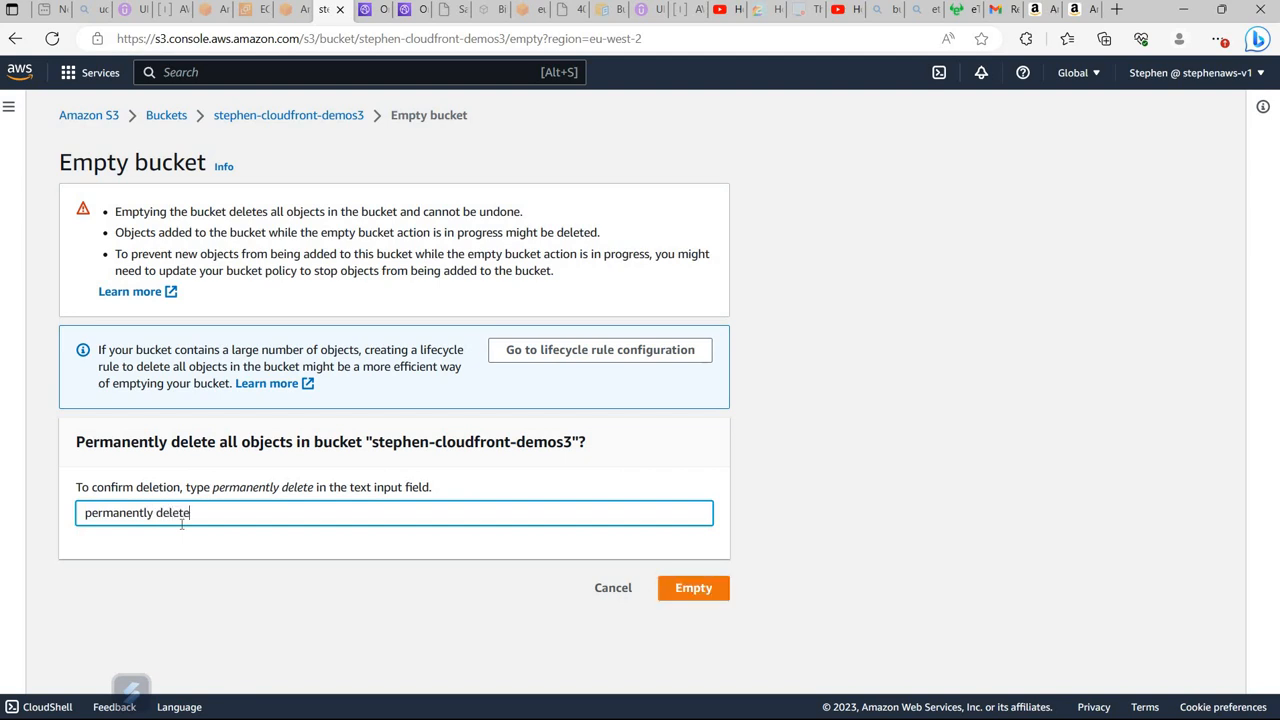
click(693, 587)
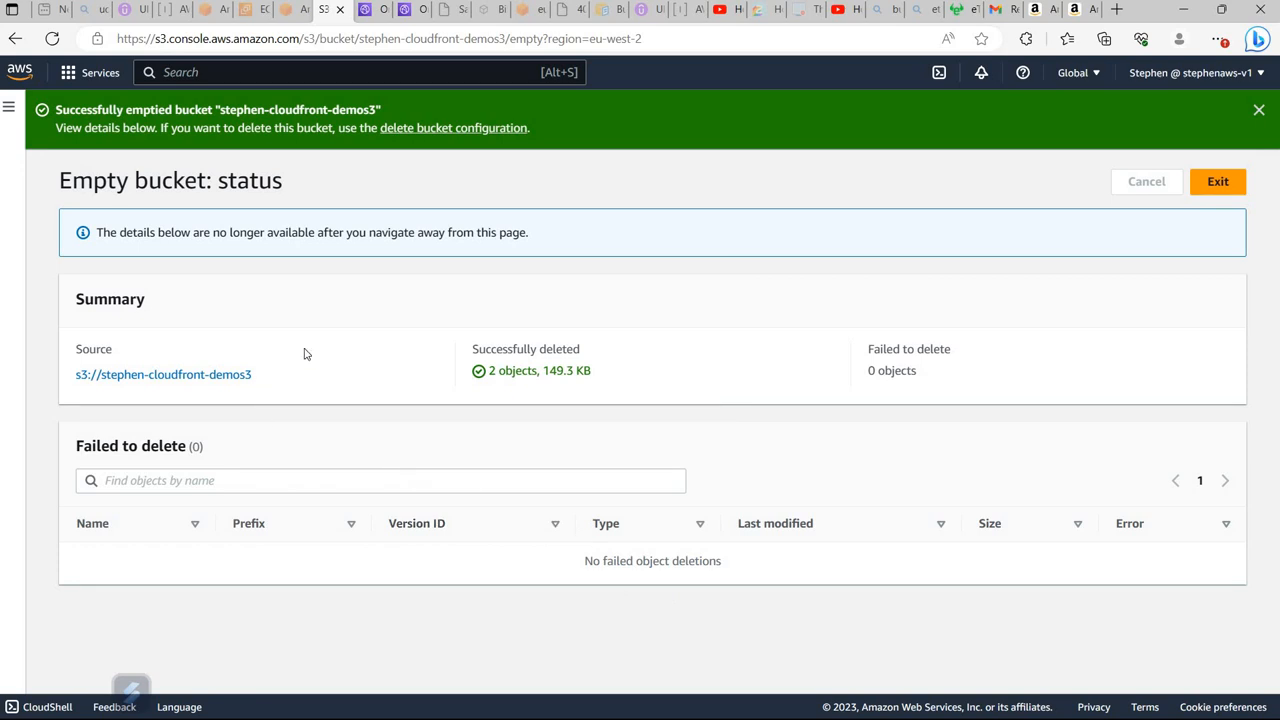
mouse_move(163, 374)
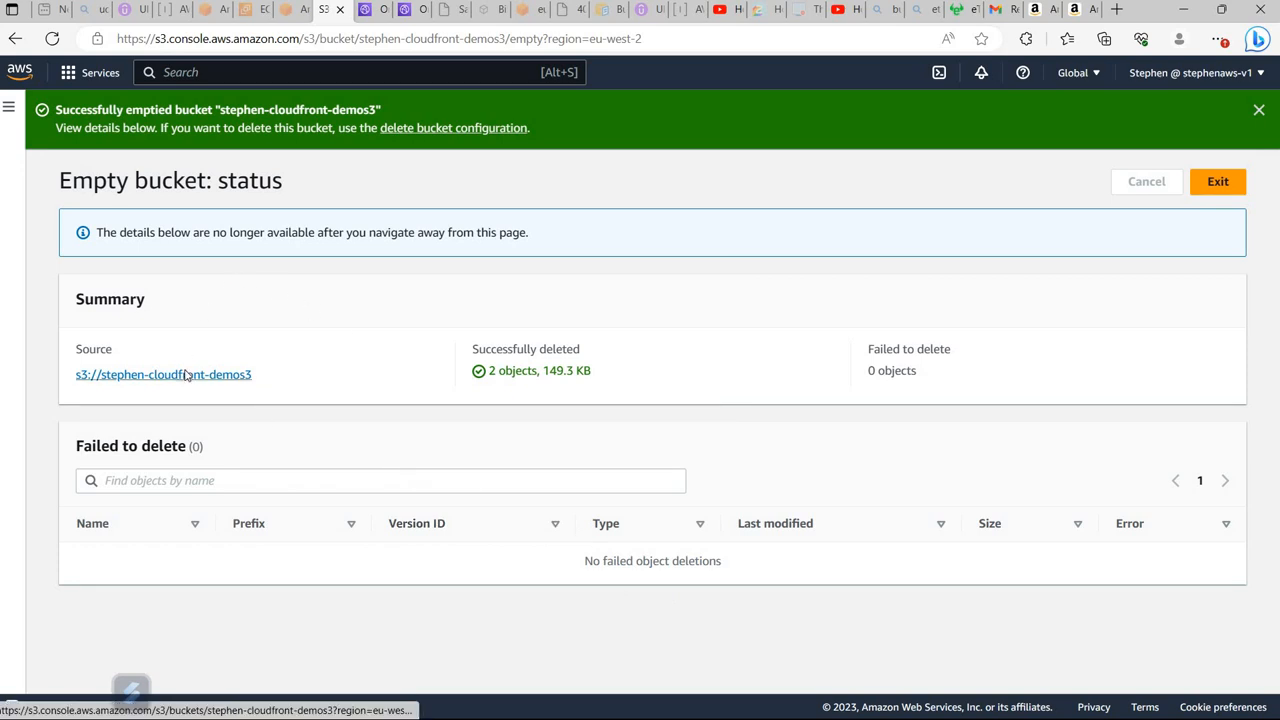
click(163, 374)
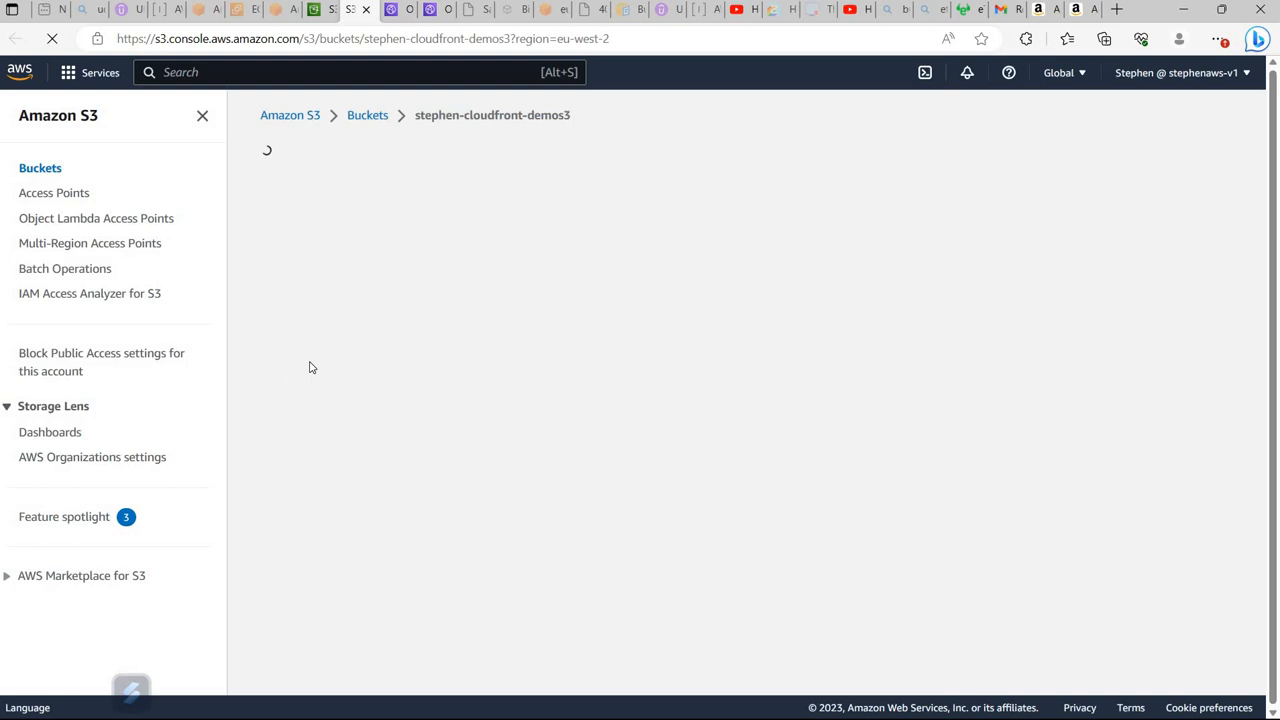
click(367, 115)
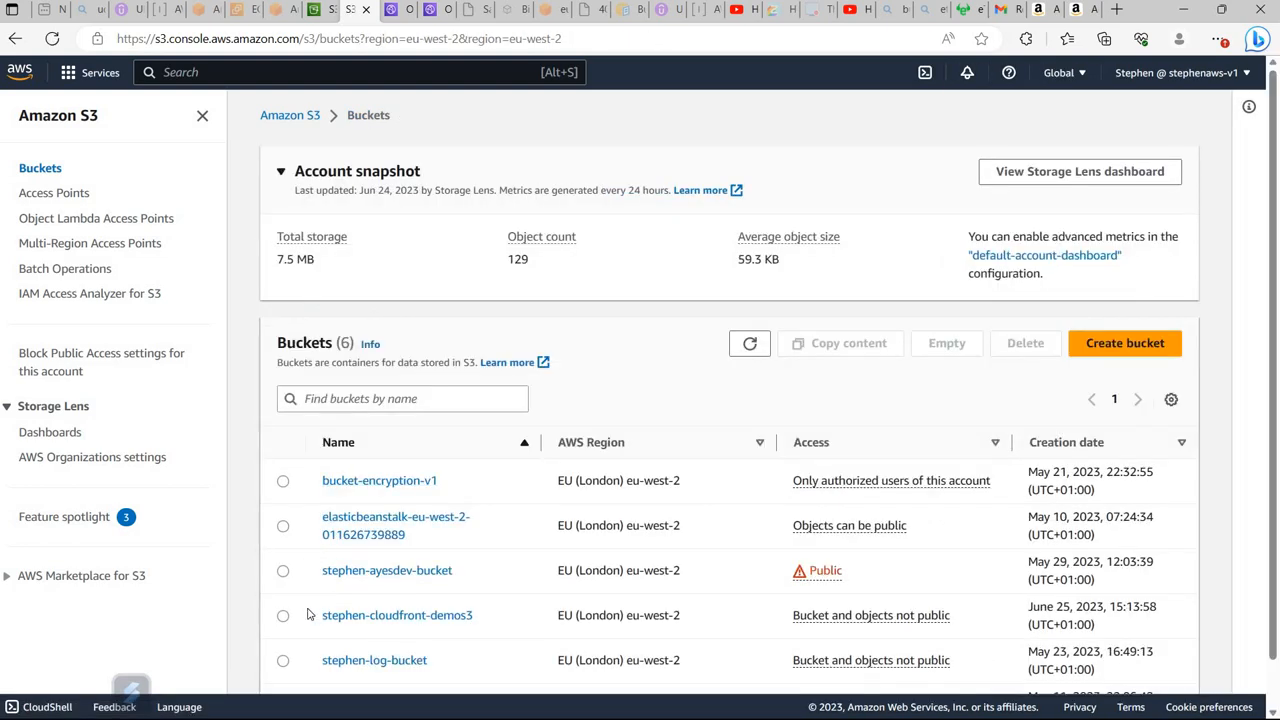
Delete bucket stephen-cloudfront-demos3, confirming with its name, leaving five buckets
click(283, 614)
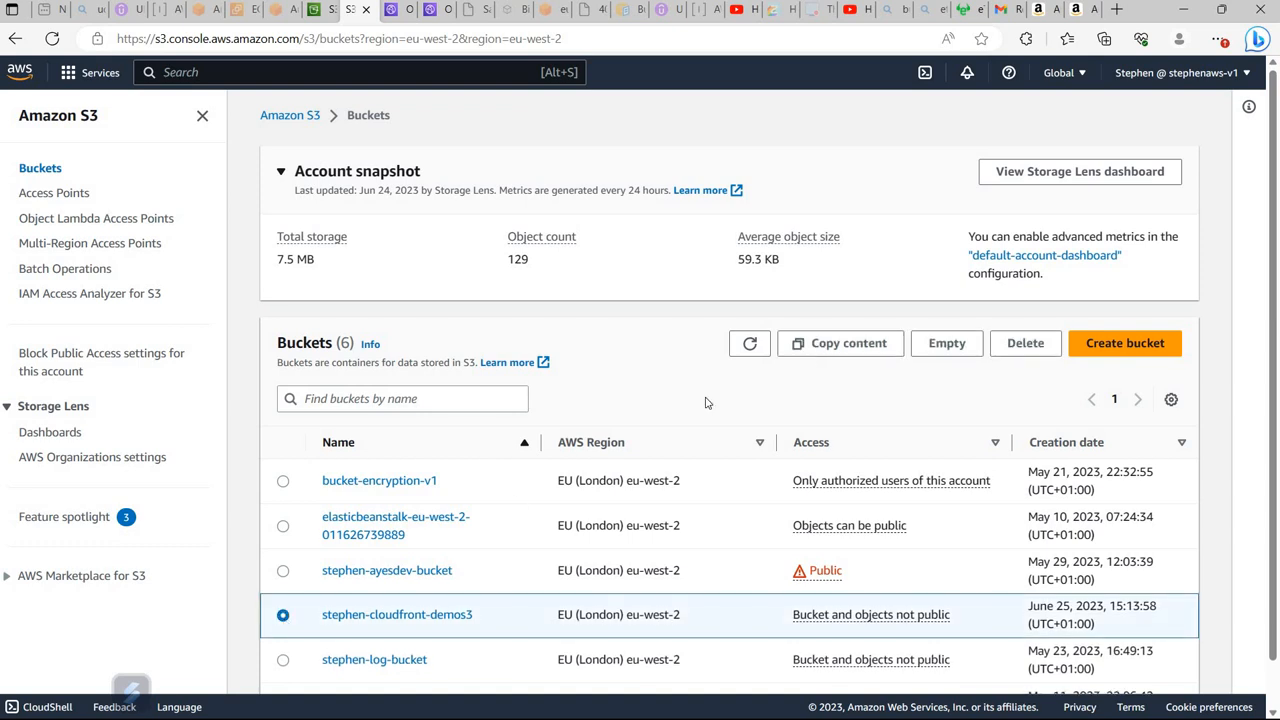
mouse_move(1025, 343)
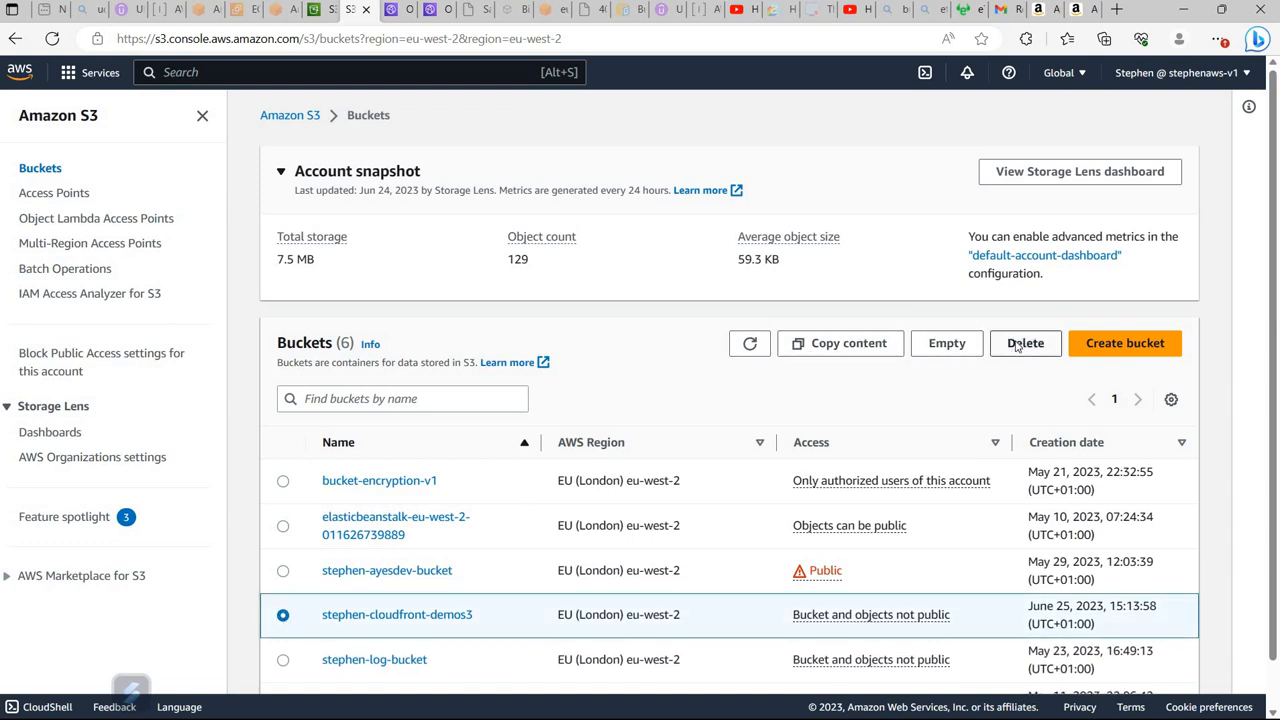
click(1025, 343)
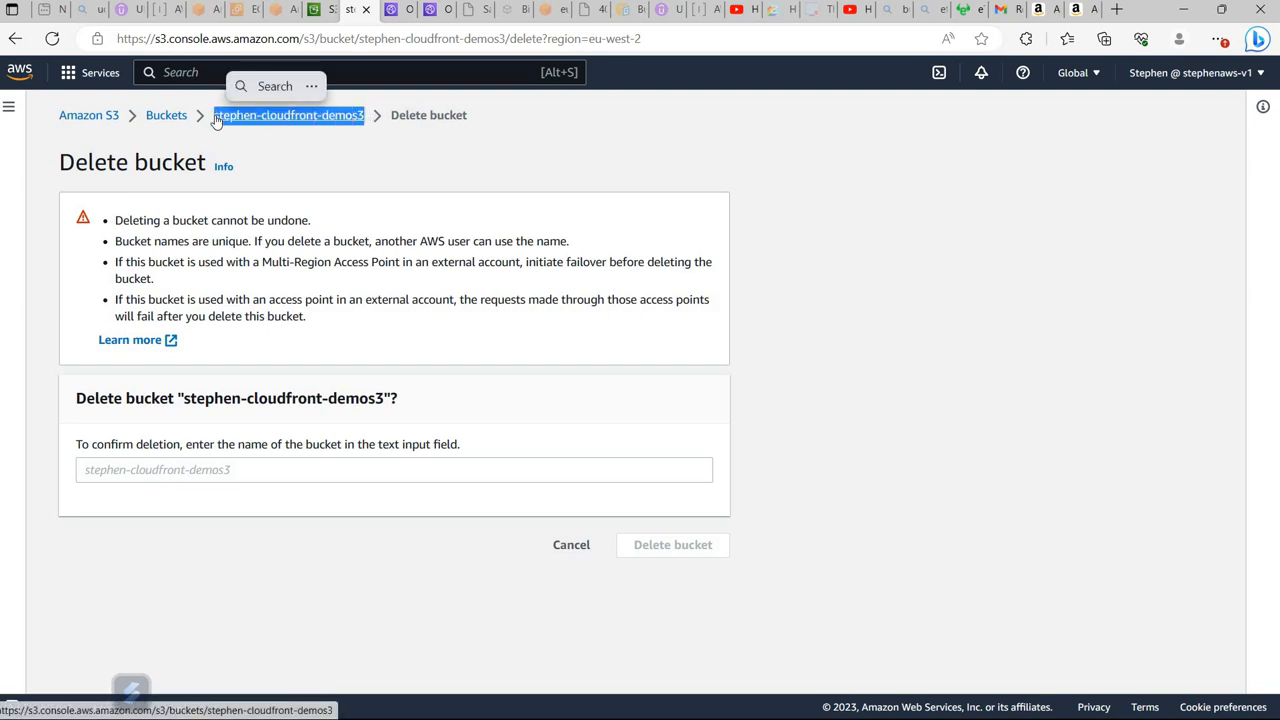
right_click(288, 114)
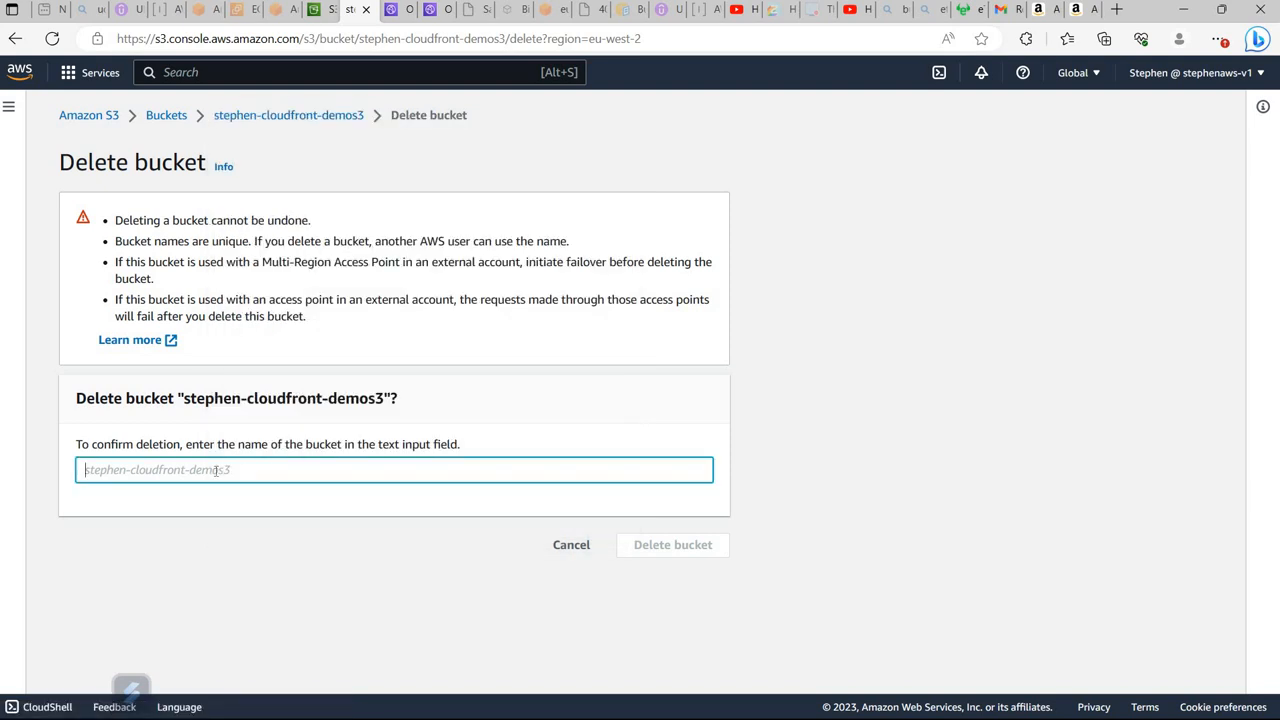
text(stephen-cloudfront-demos3)
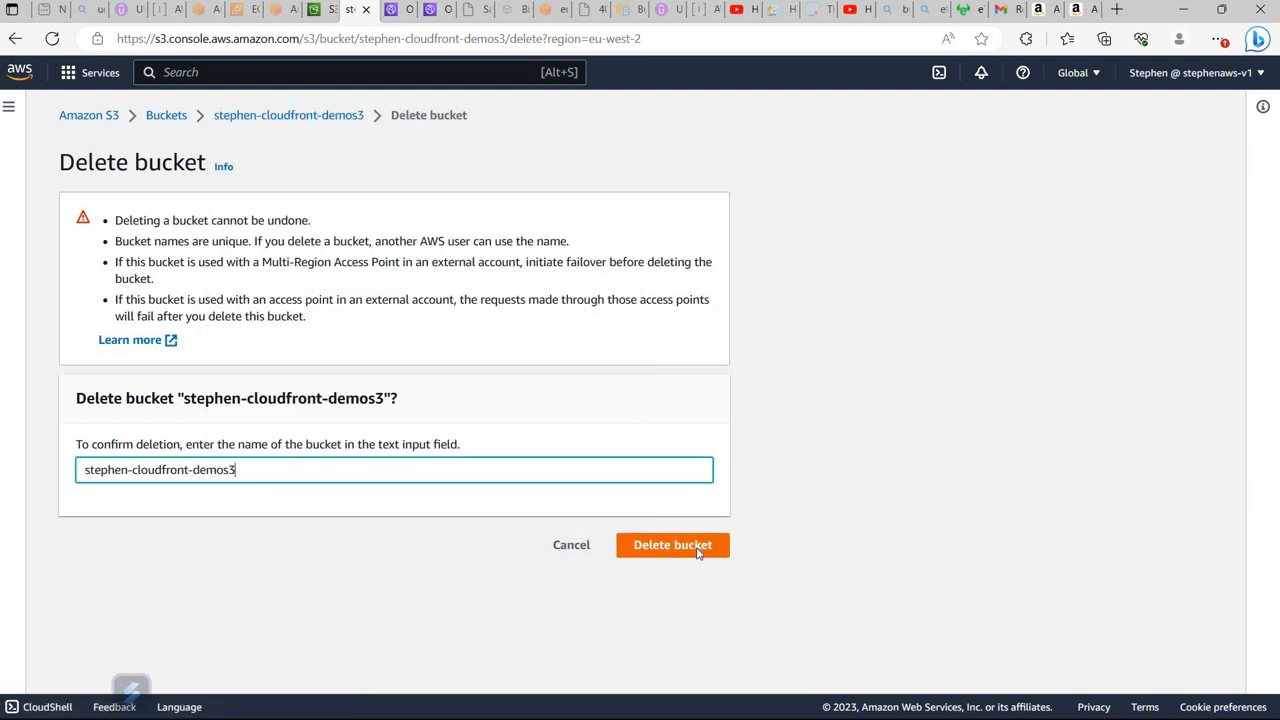
click(672, 544)
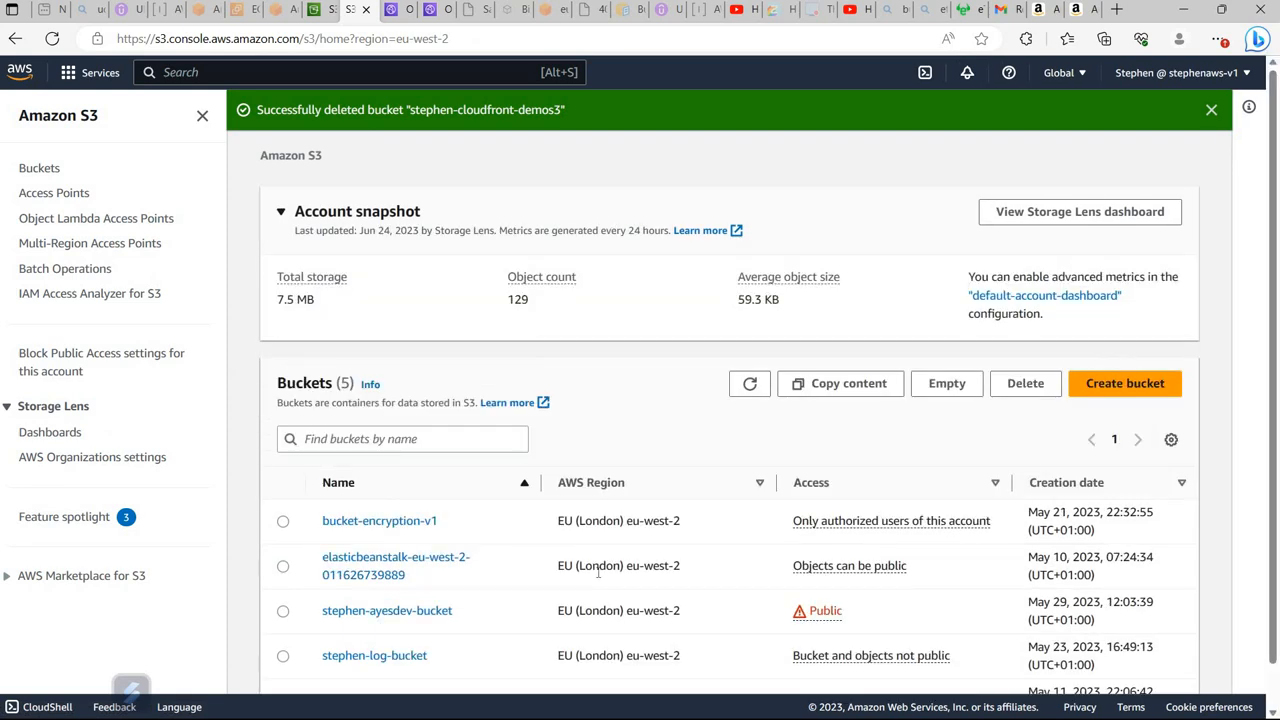
Switch to the CloudFront console's origin access controls page
scroll(down, 3)
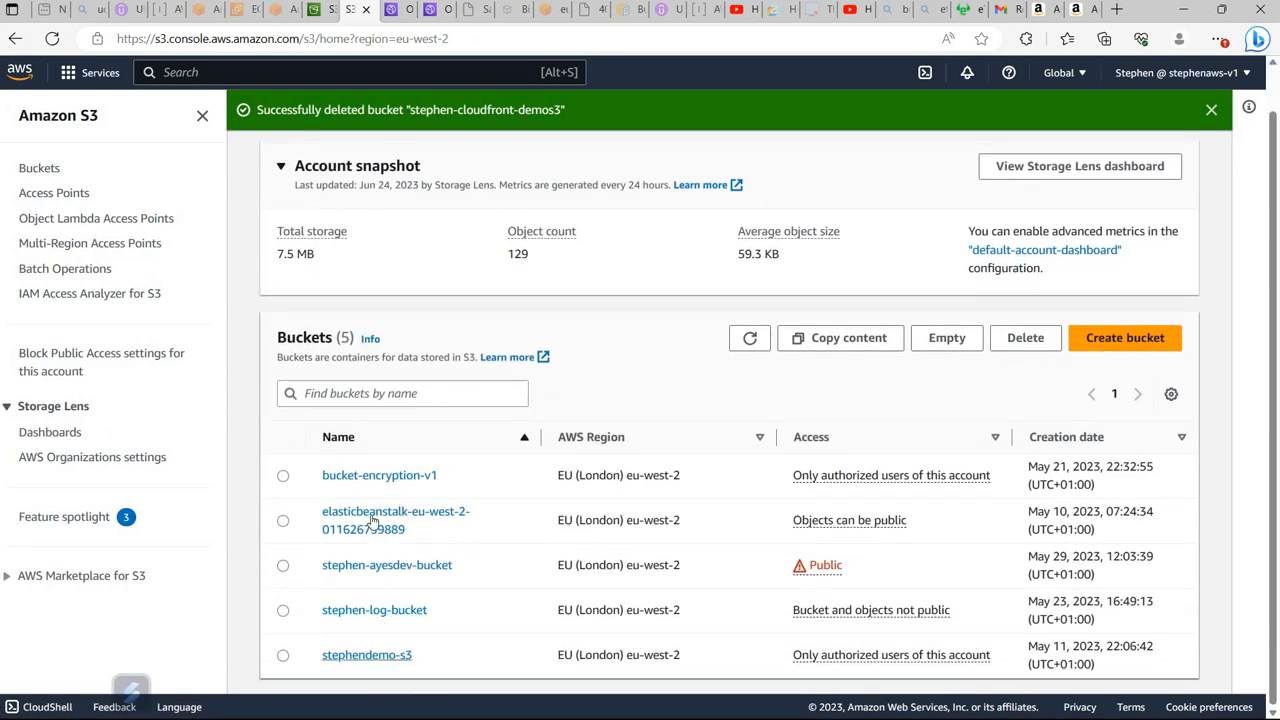
mouse_move(412, 592)
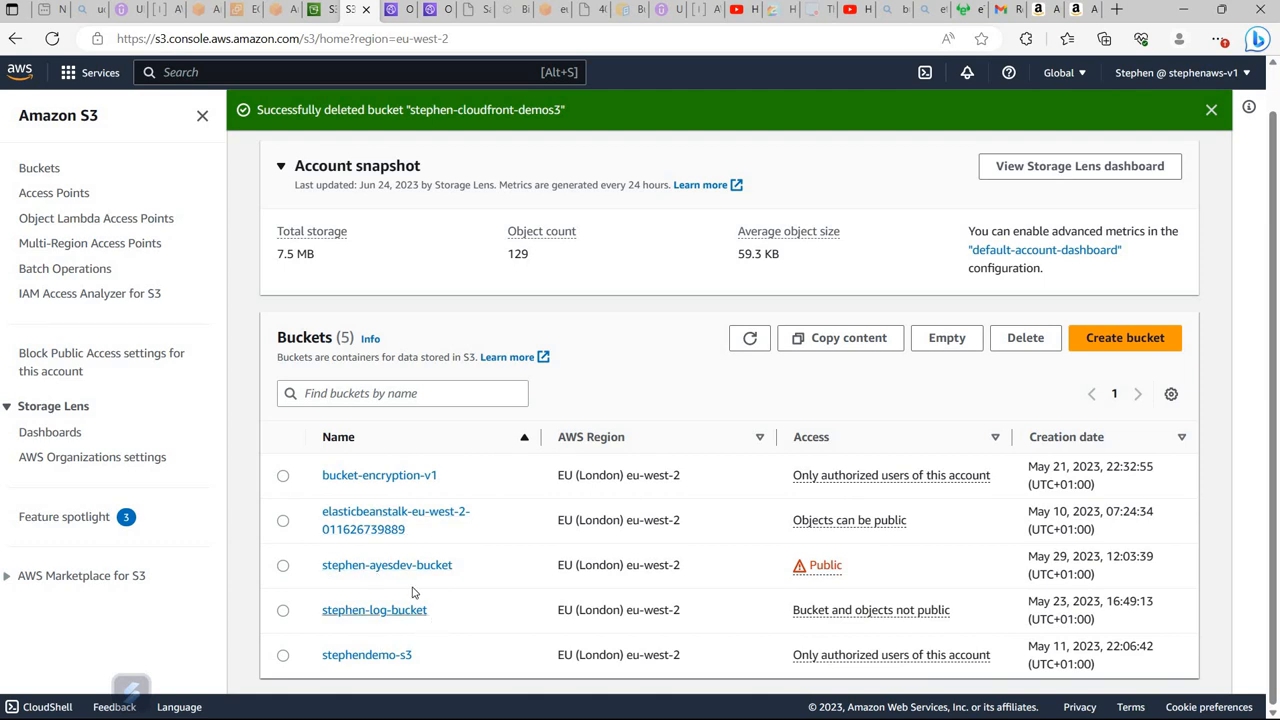
click(396, 9)
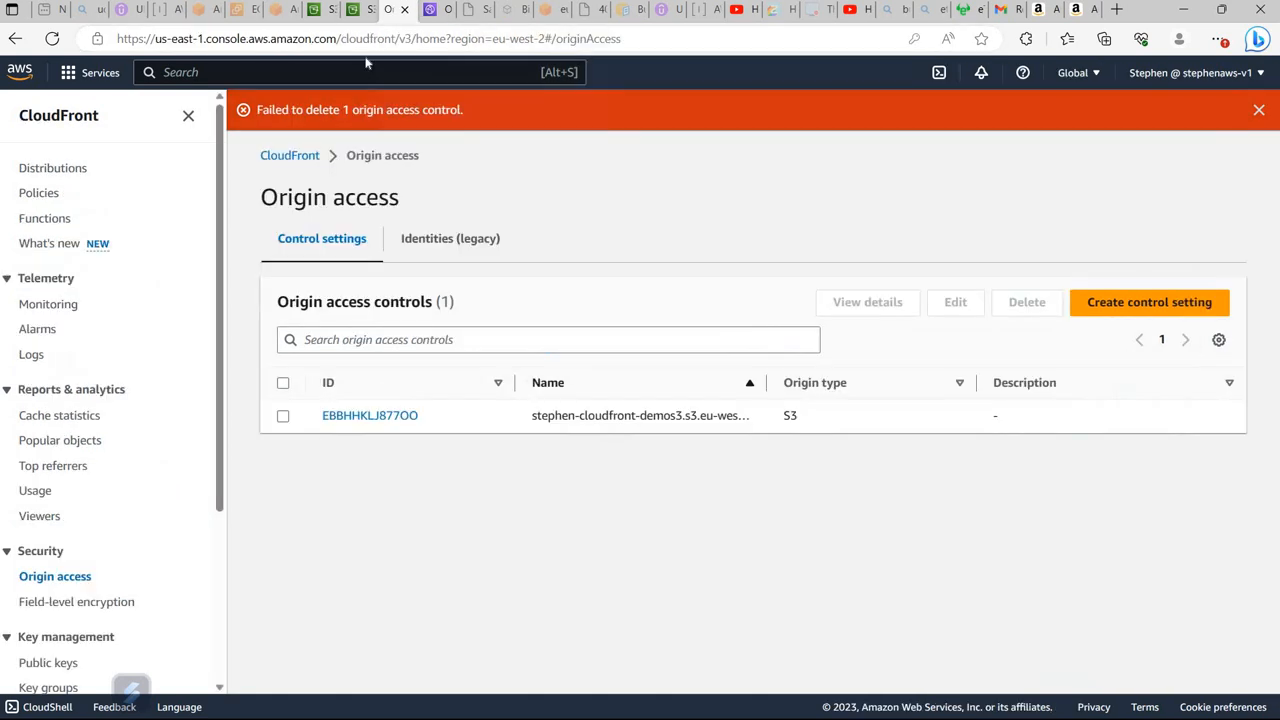
click(52, 39)
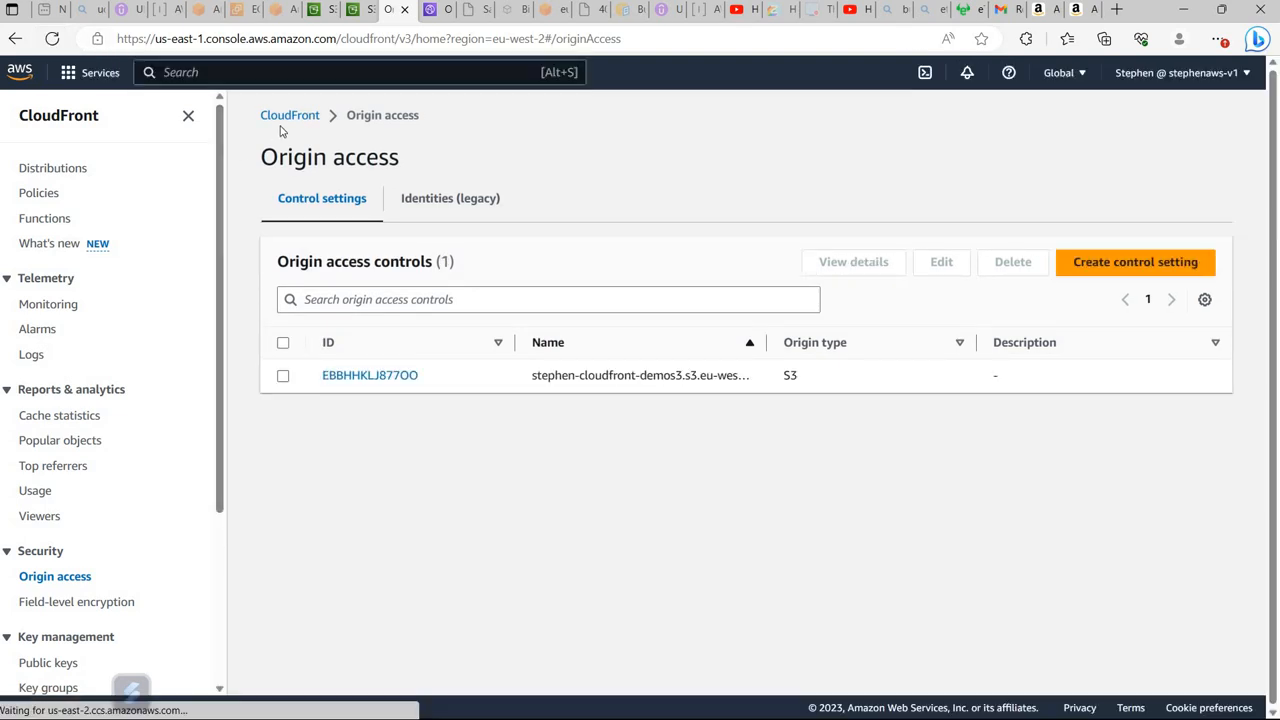
Select distribution E2RYTQS2AAE9ZG in the Distributions list and confirm disabling it
click(53, 167)
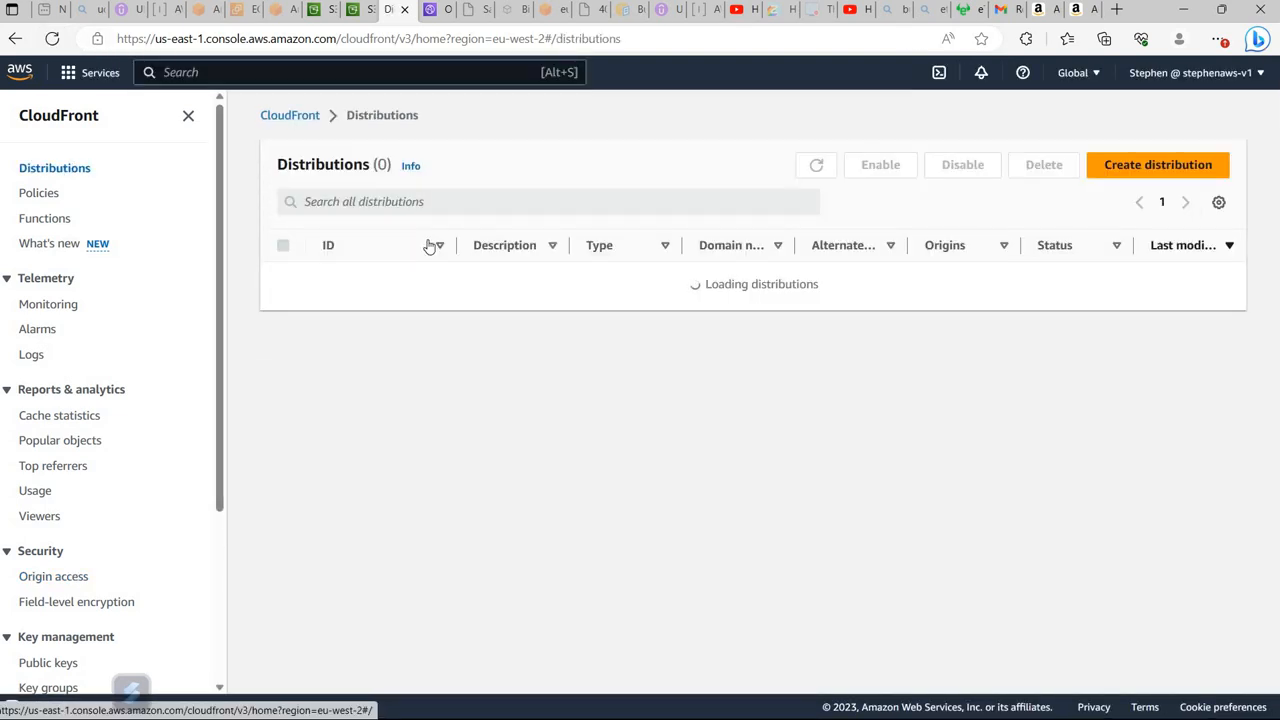
click(283, 278)
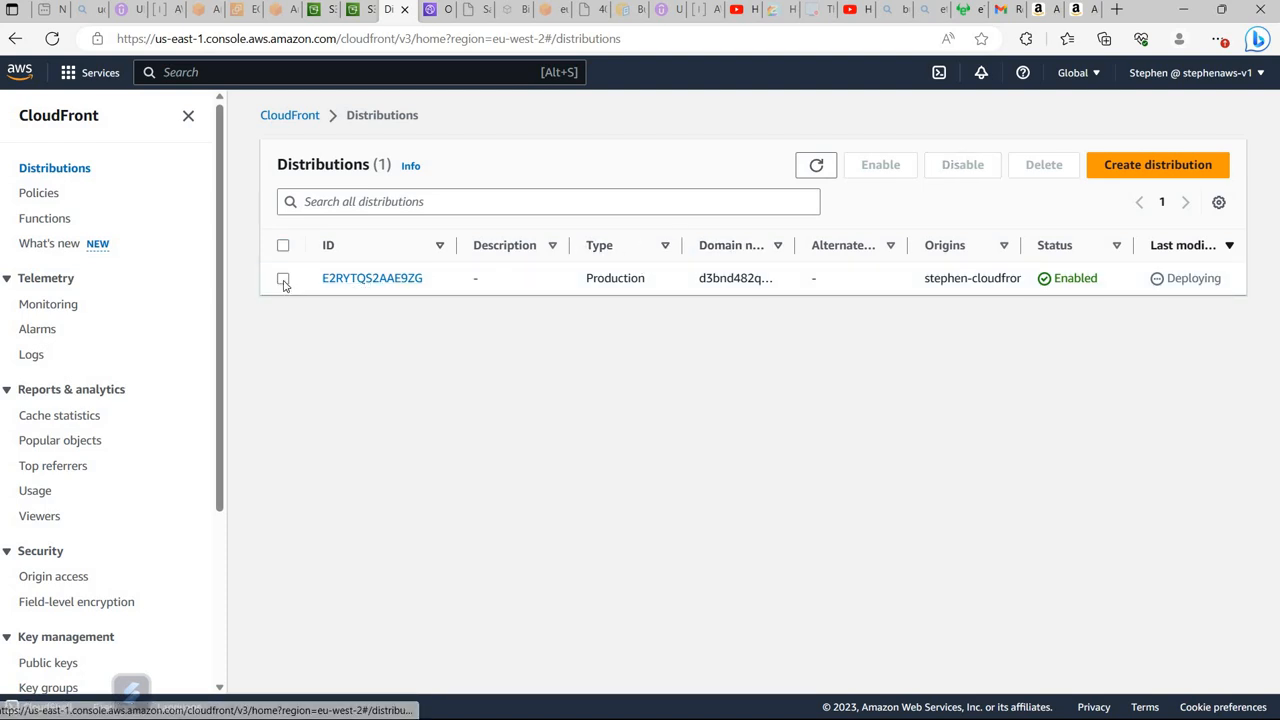
click(283, 278)
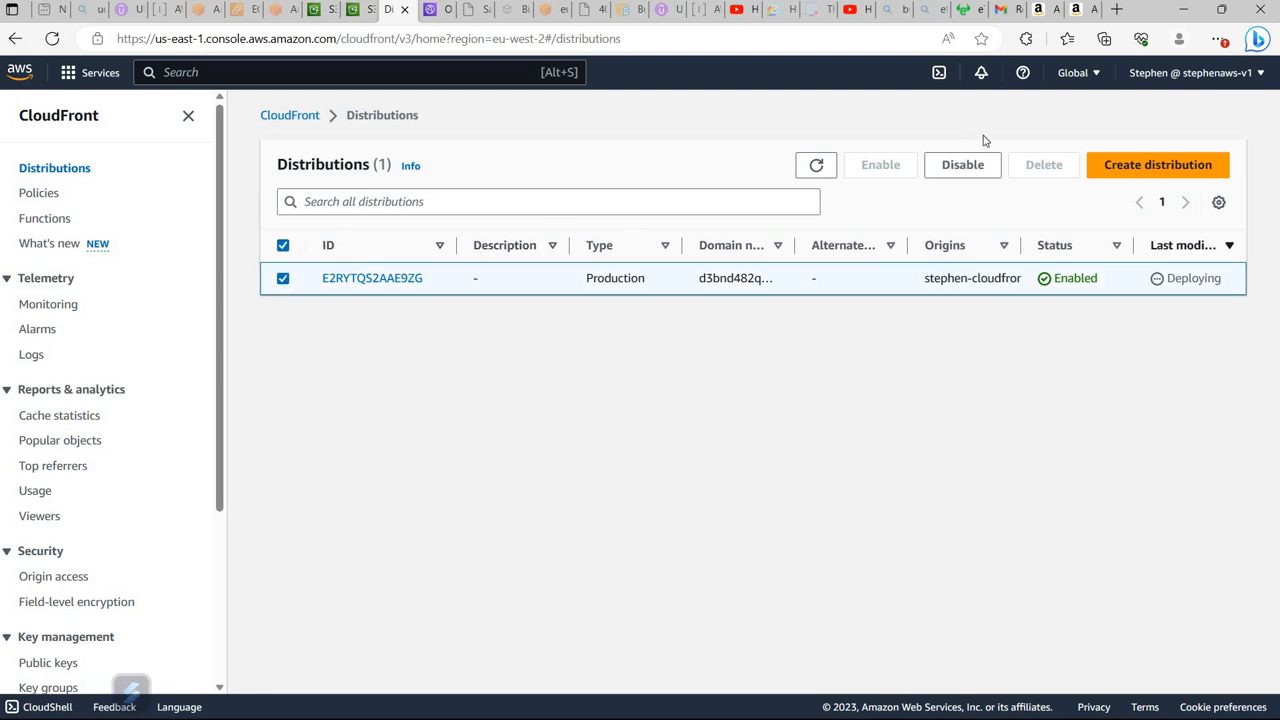
click(961, 164)
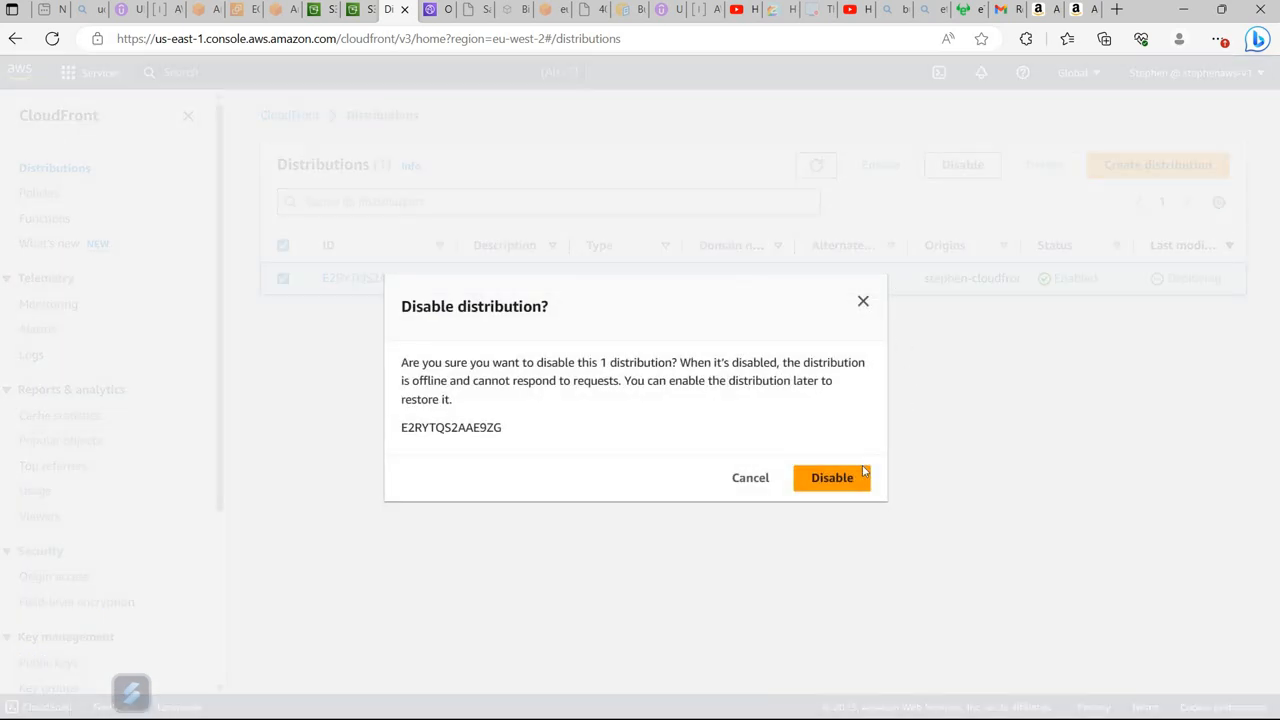
click(832, 477)
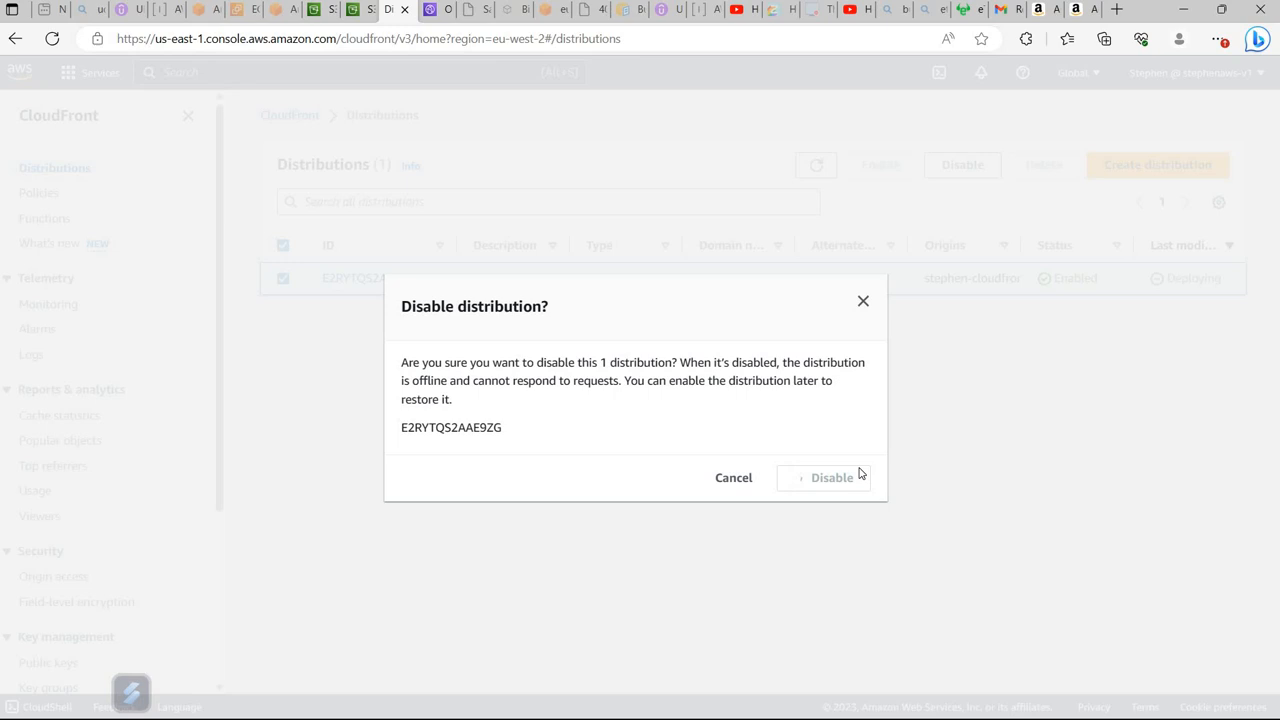
click(831, 477)
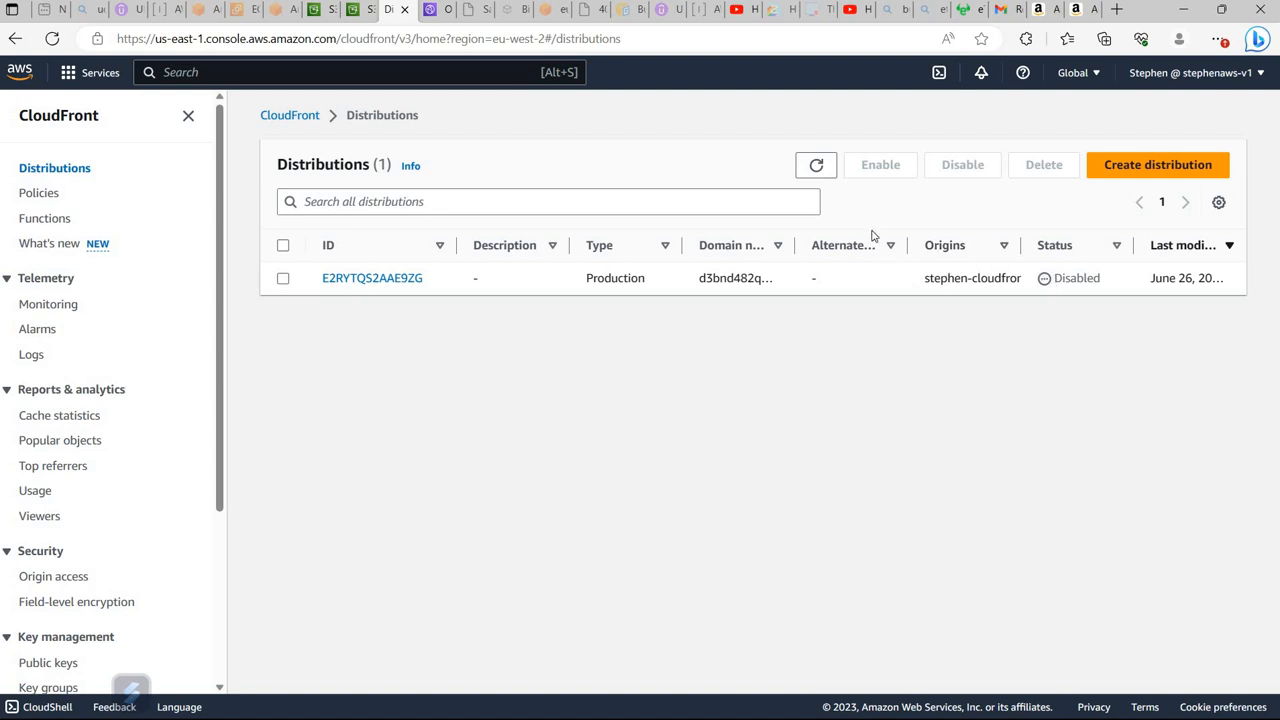
mouse_move(1038, 283)
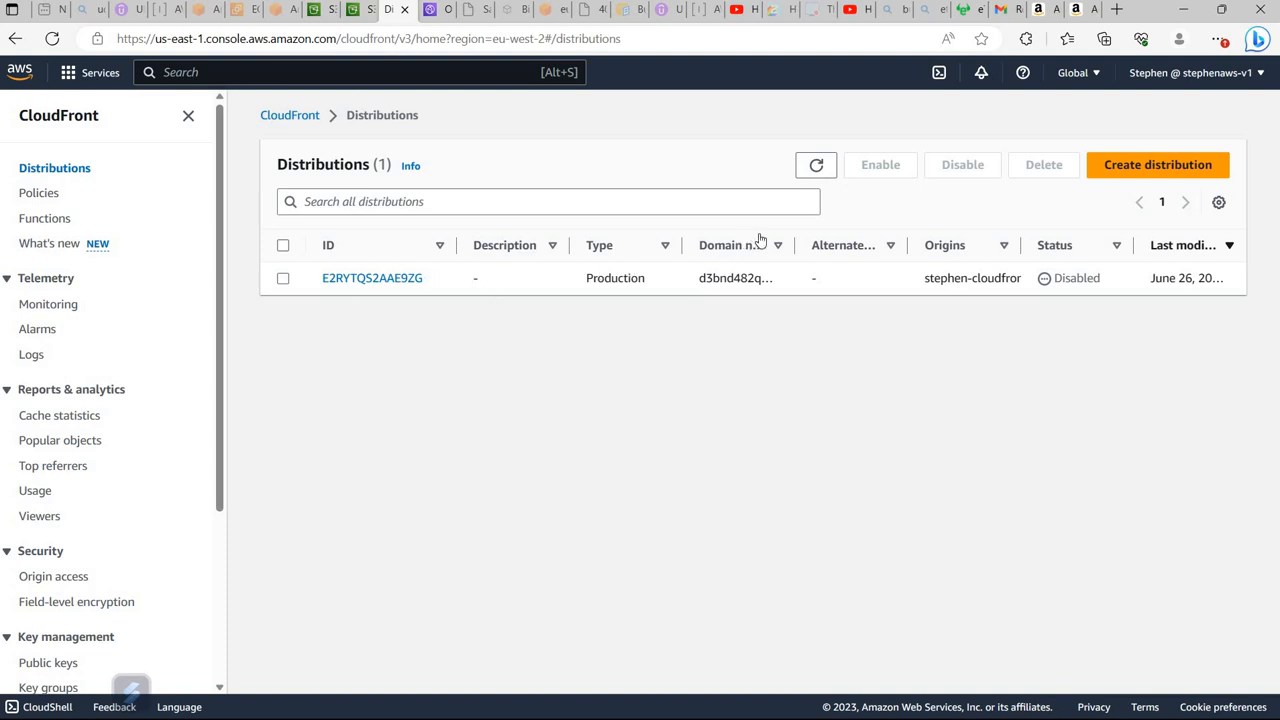
mouse_move(1037, 182)
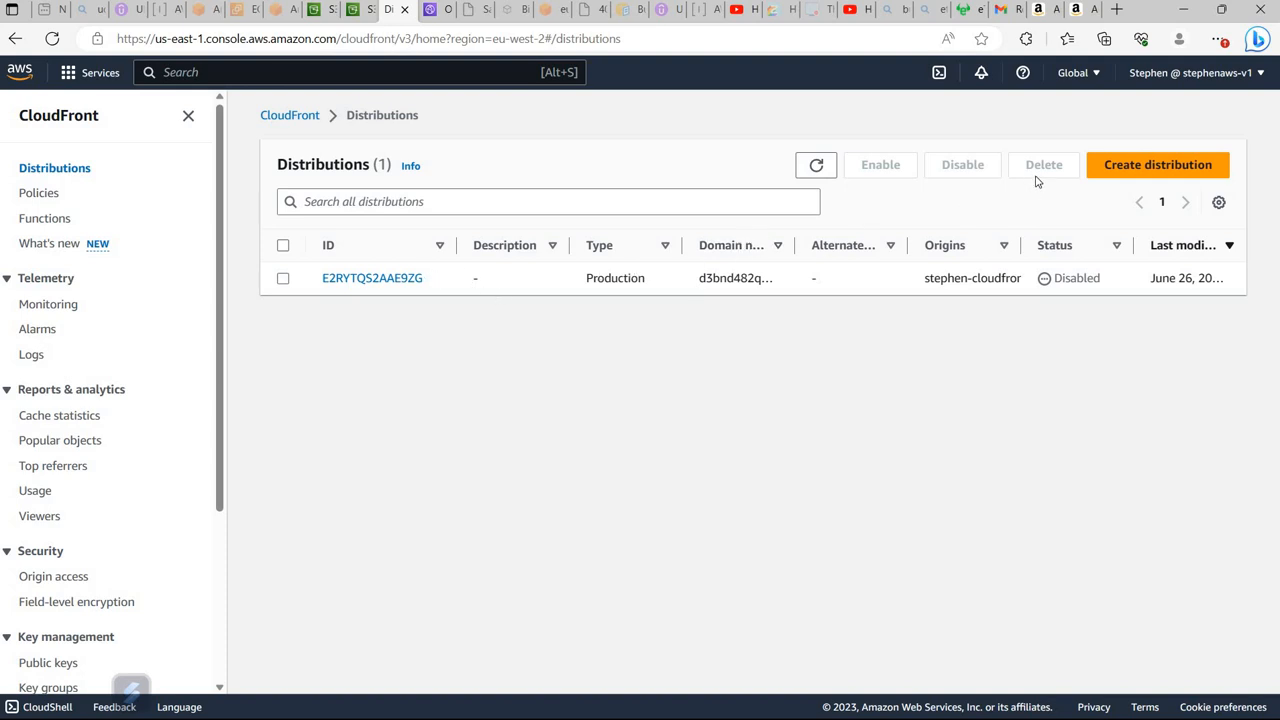
mouse_move(1016, 181)
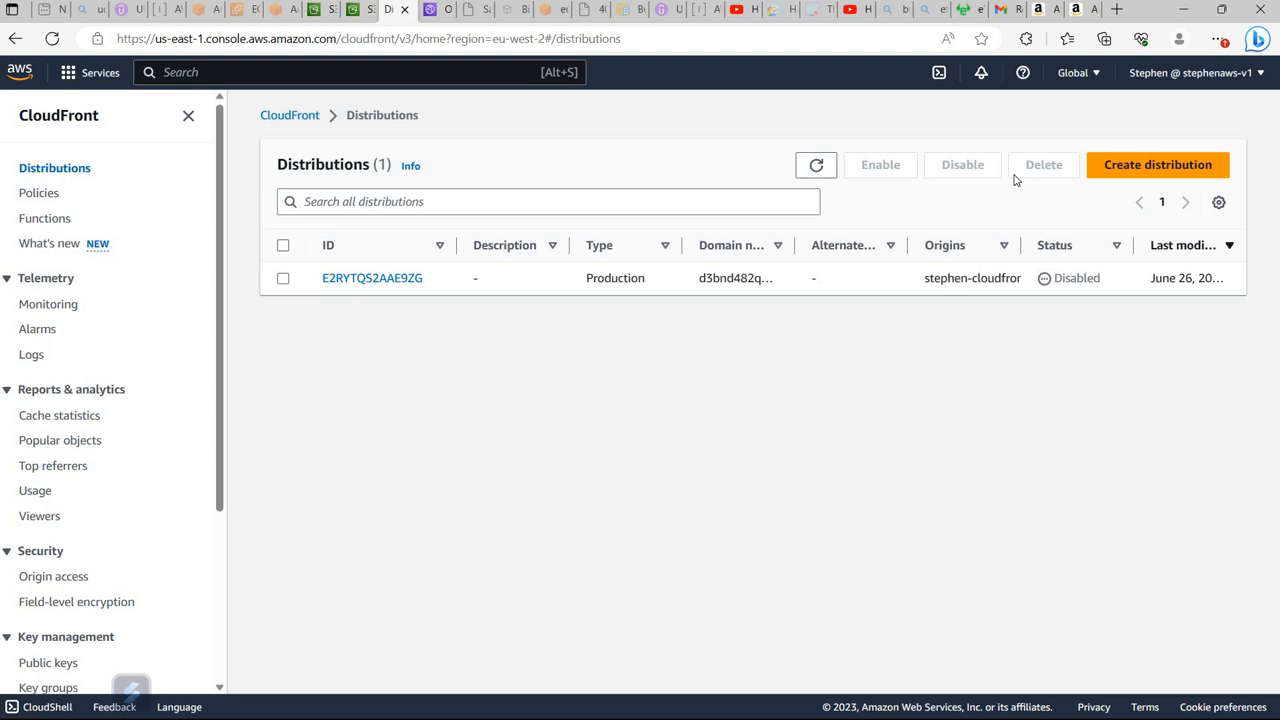
mouse_move(288, 293)
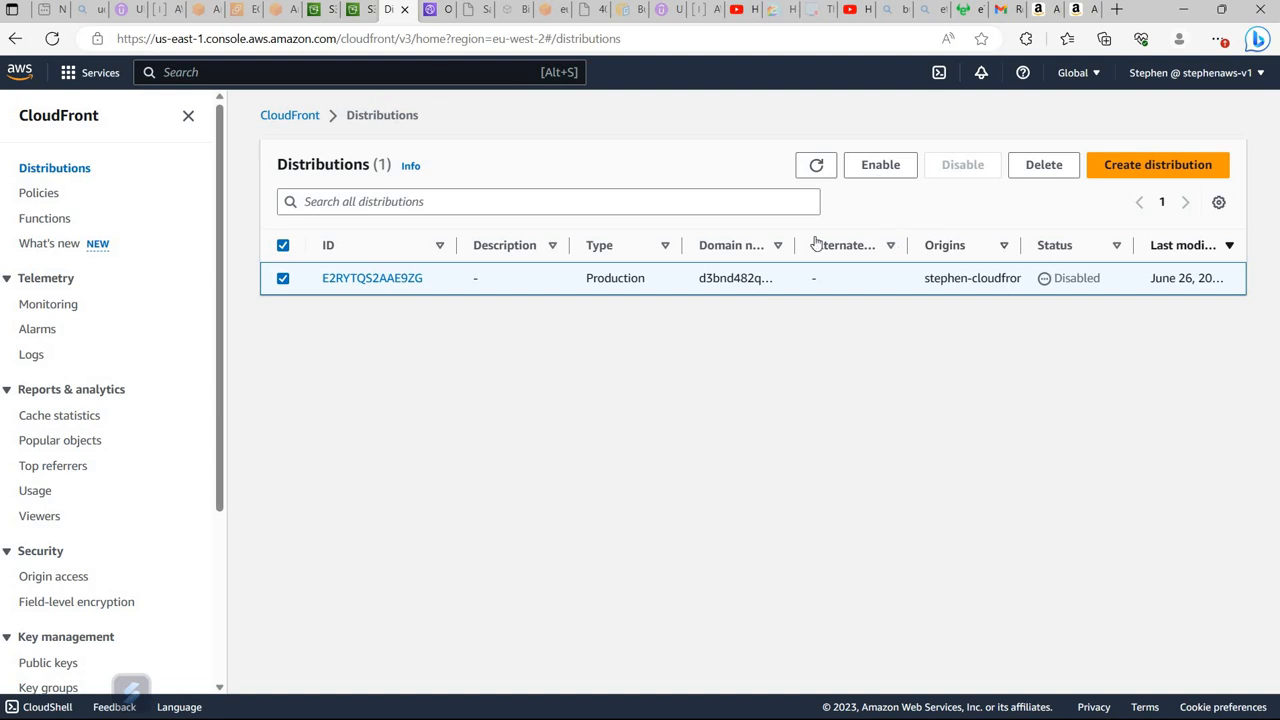
mouse_move(1040, 195)
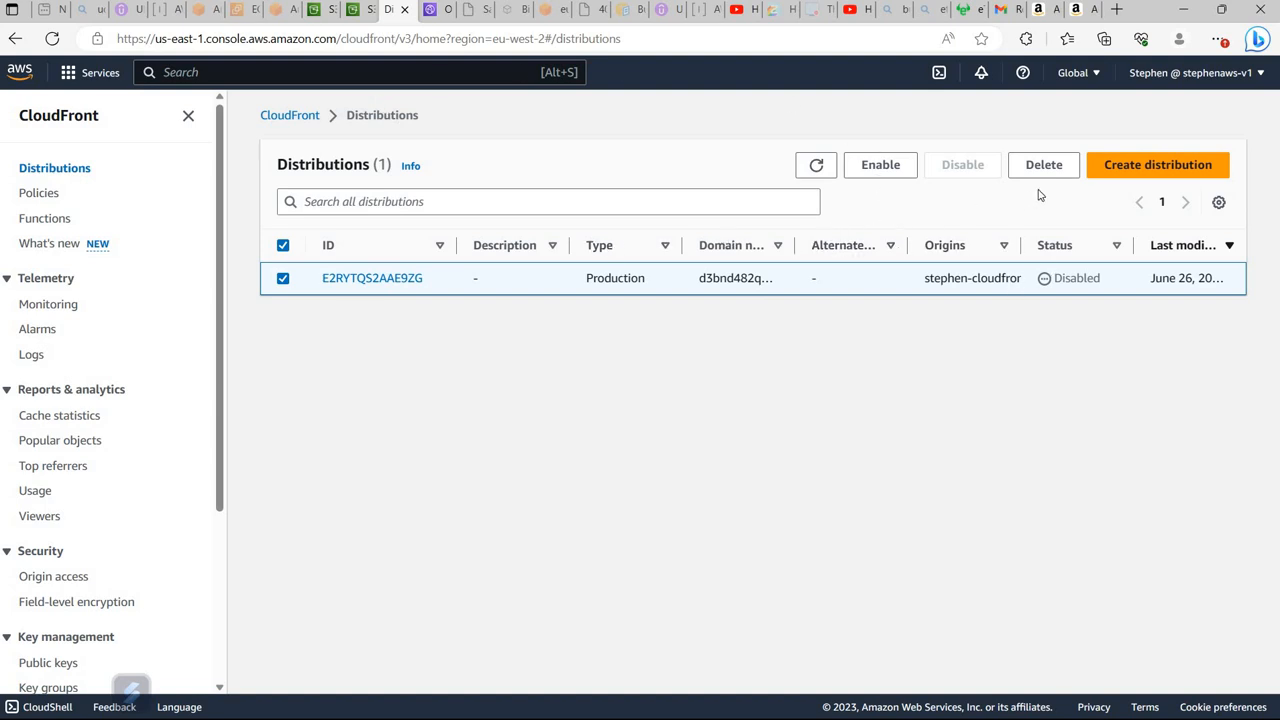
mouse_move(1037, 190)
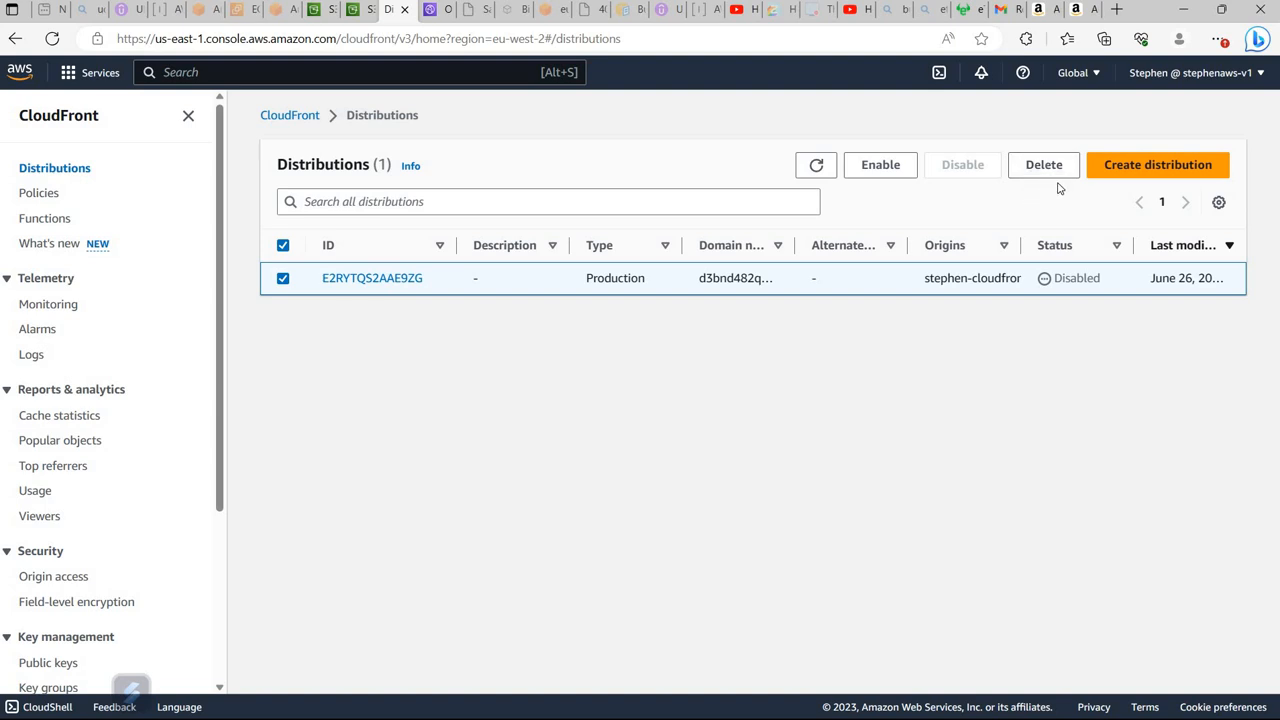
mouse_move(527, 292)
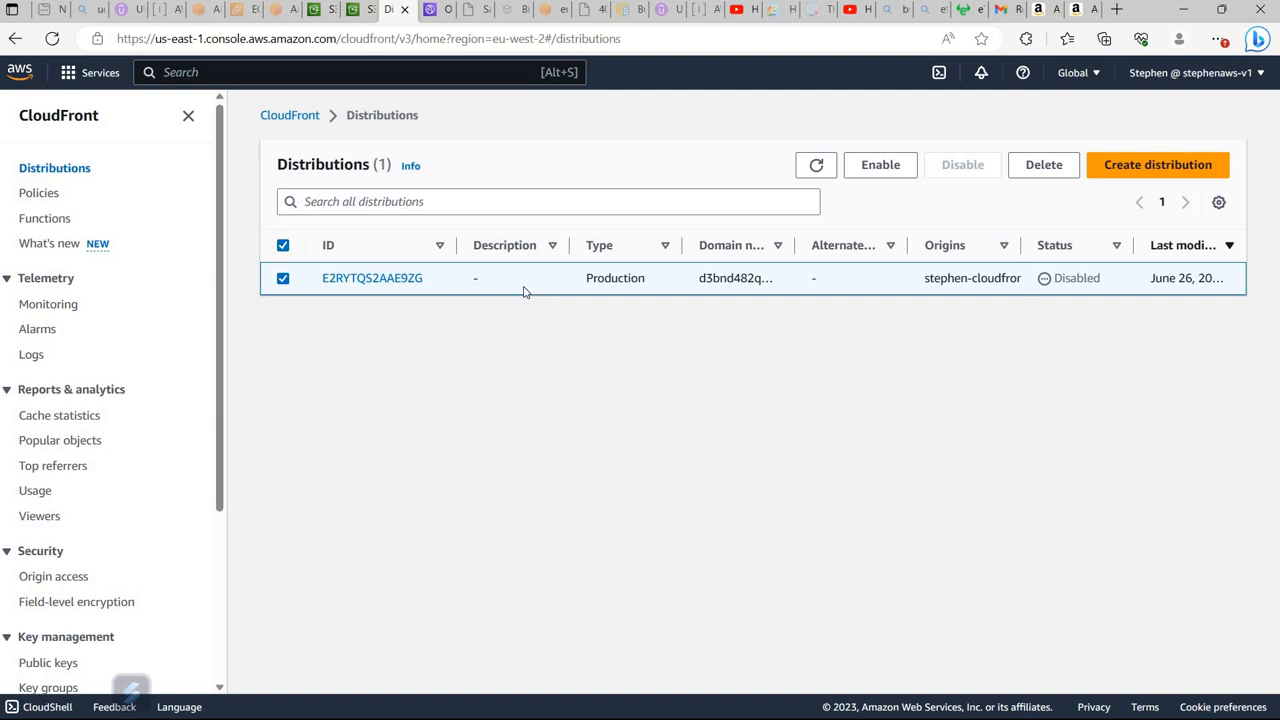
mouse_move(184, 463)
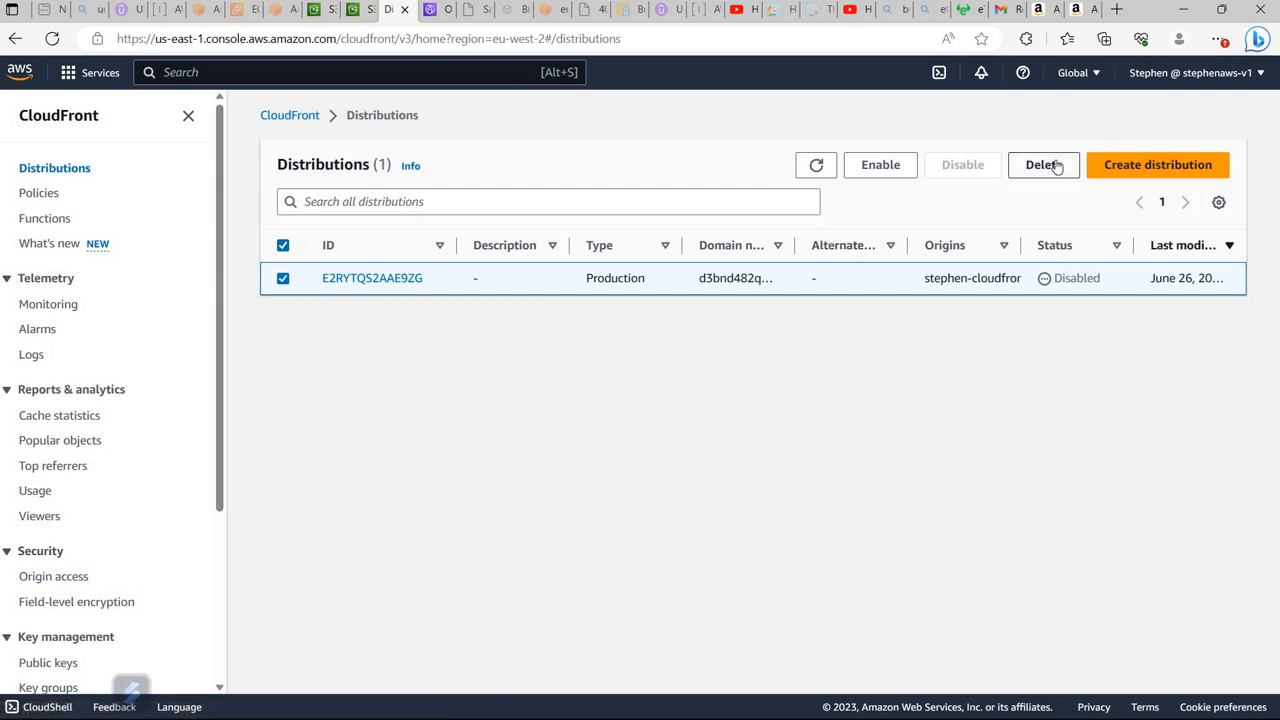
Delete the disabled distribution E2RYTQS2AAE9ZG, leaving zero distributions
click(1043, 164)
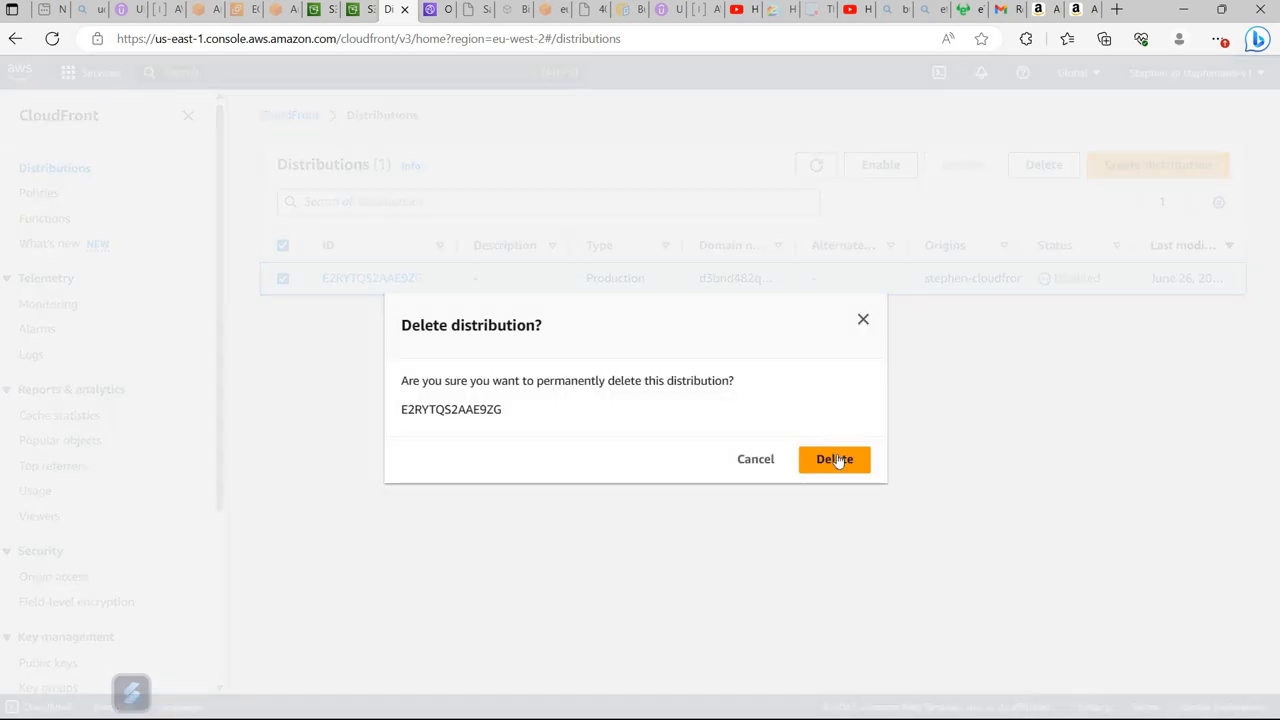
click(834, 459)
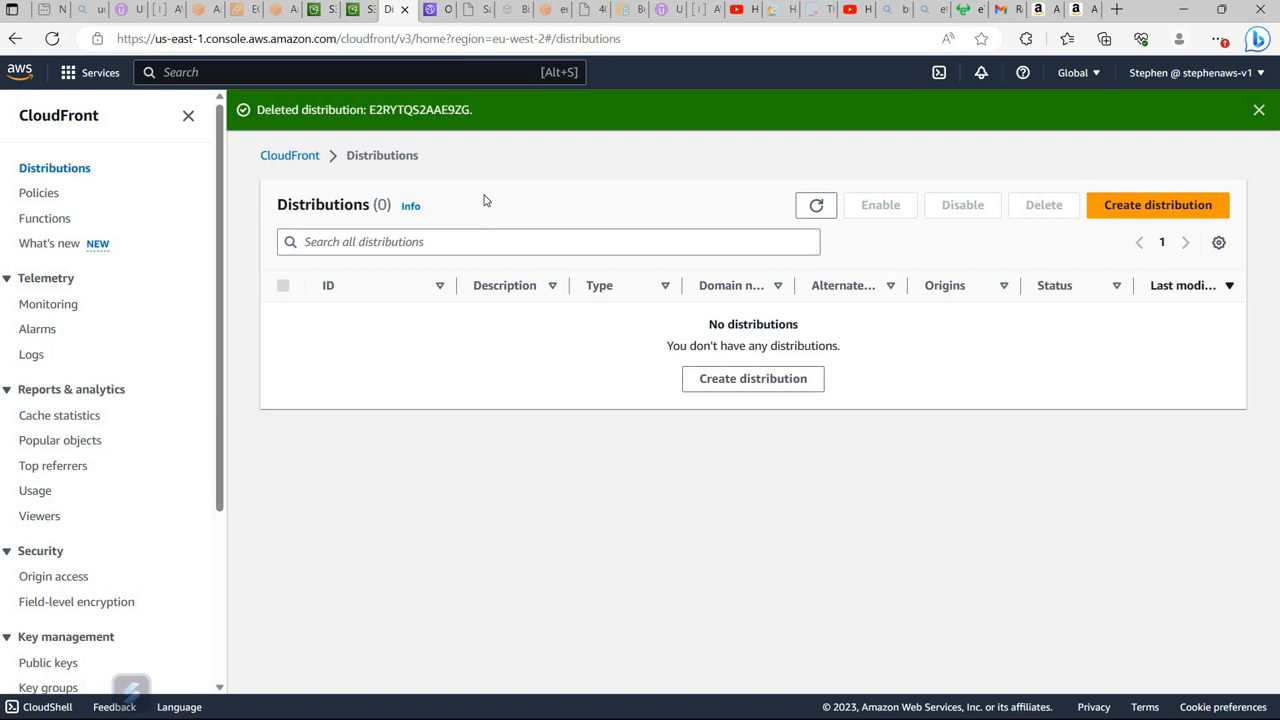
mouse_move(528, 166)
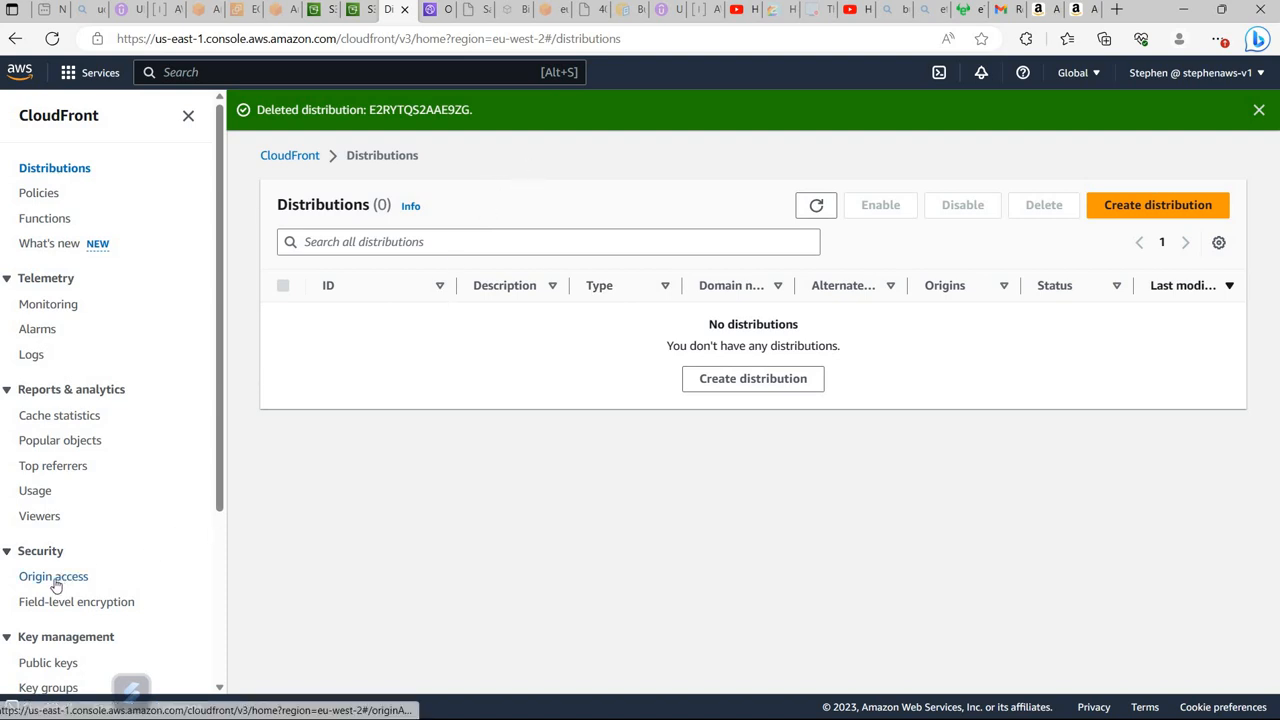
Delete the origin access control for stephen-cloudfront-demos3, leaving none
click(53, 576)
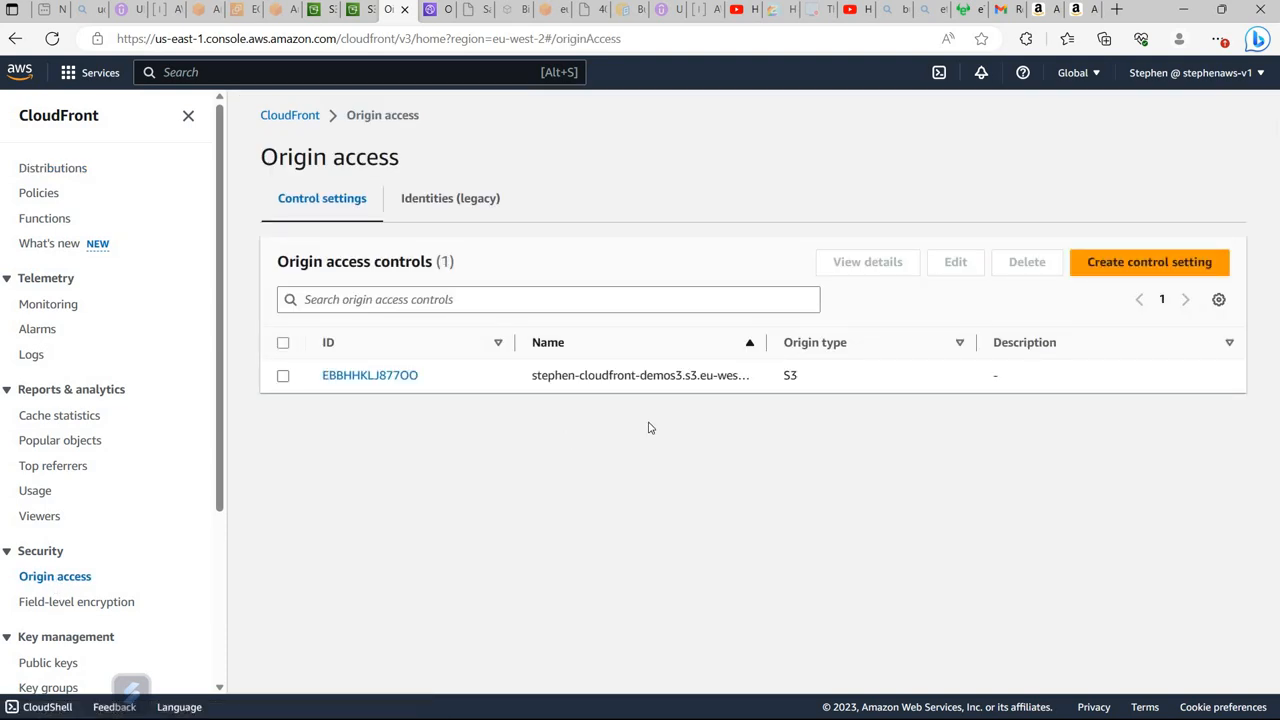
mouse_move(596, 402)
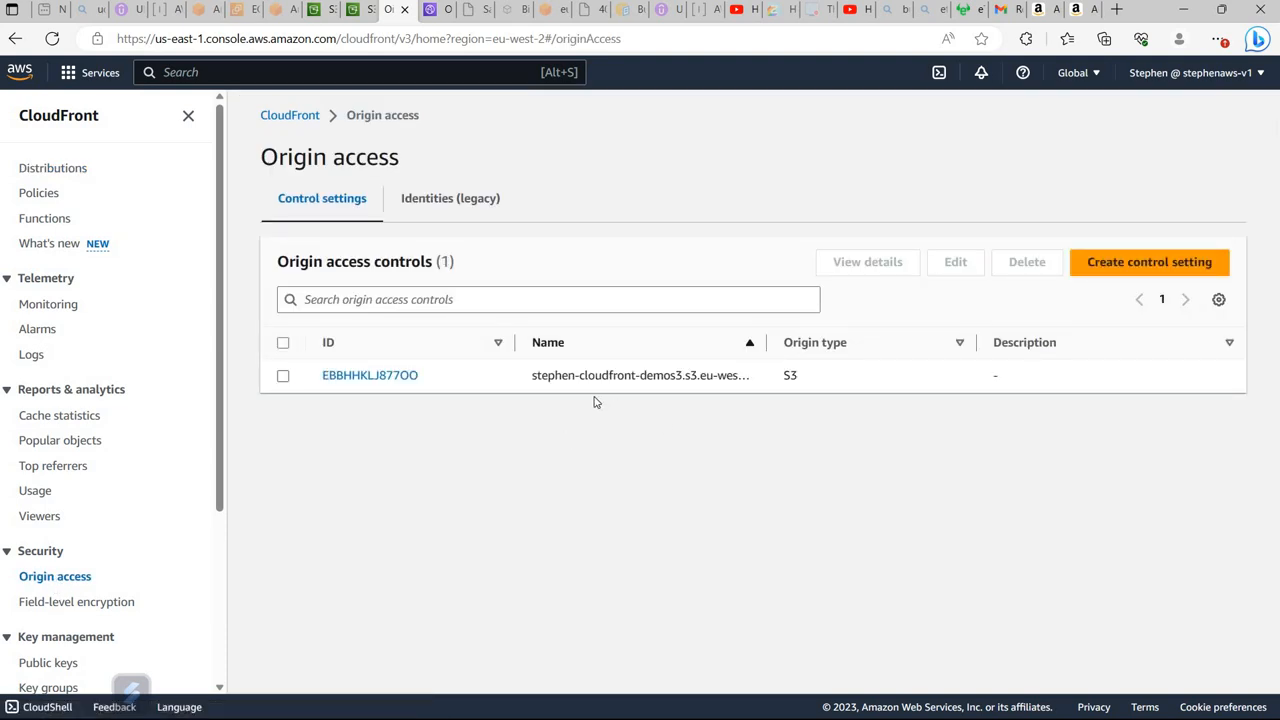
mouse_move(296, 383)
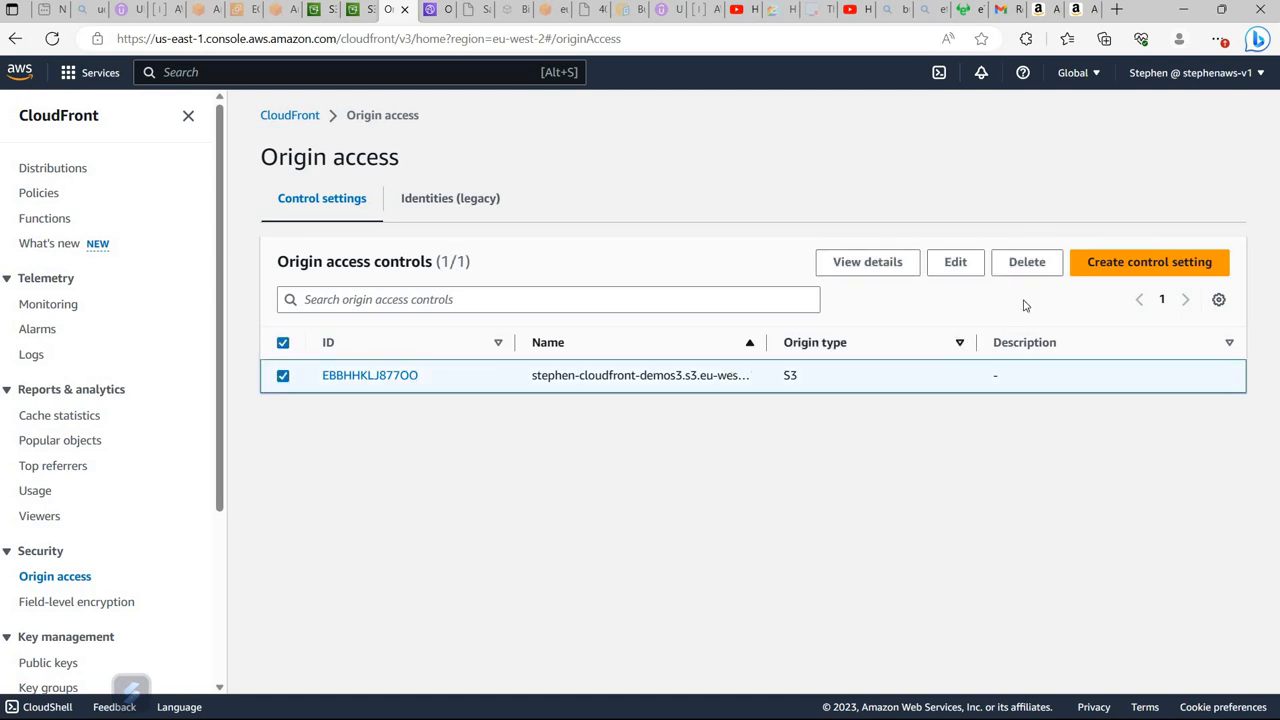
click(1026, 262)
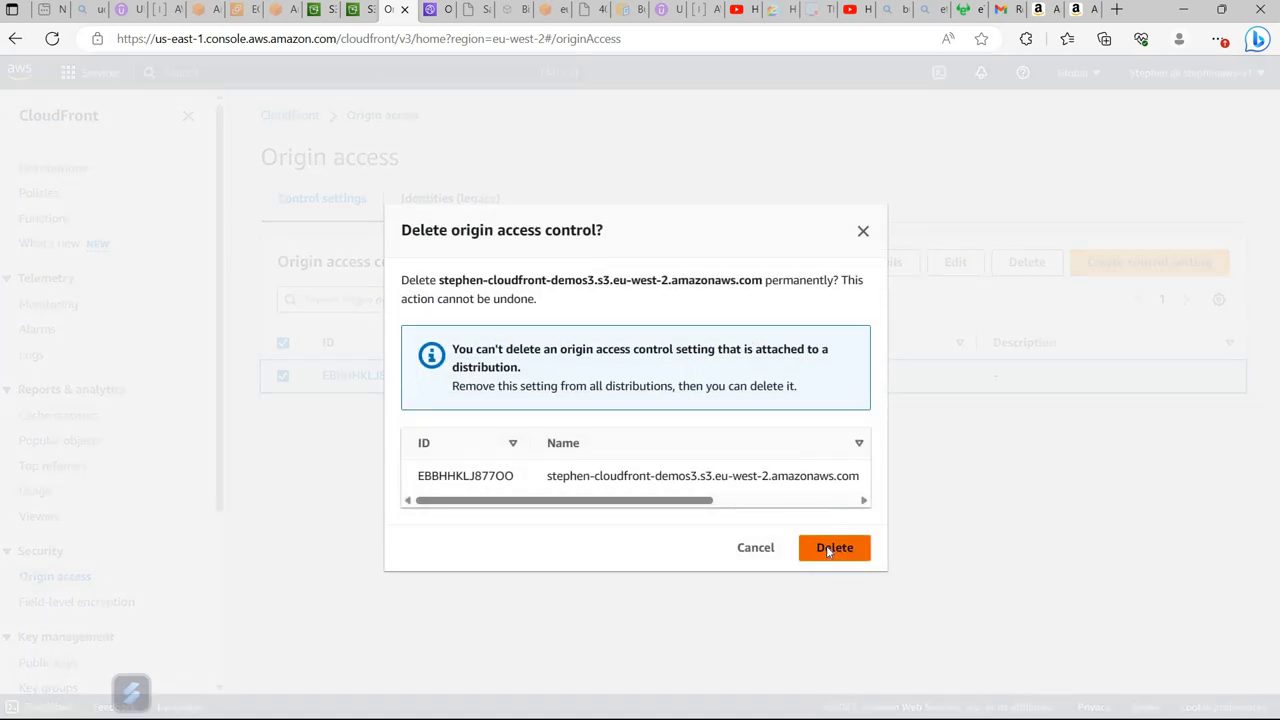
click(834, 547)
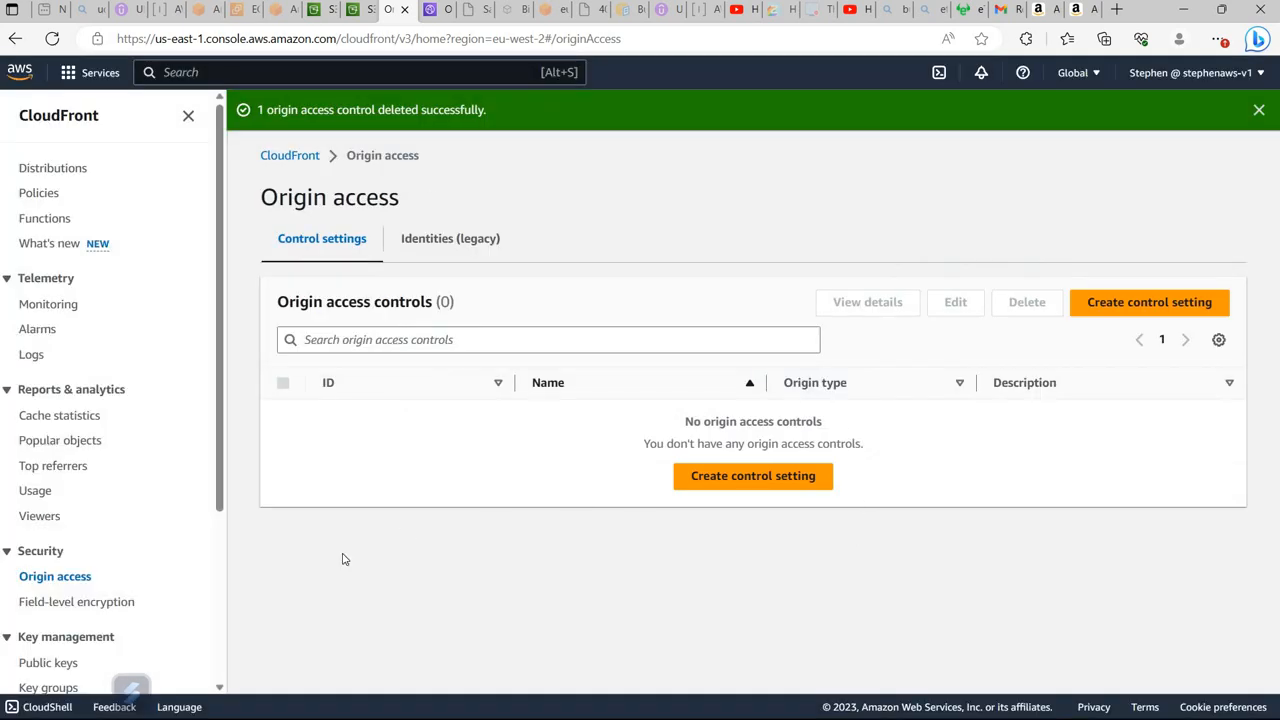
mouse_move(183, 507)
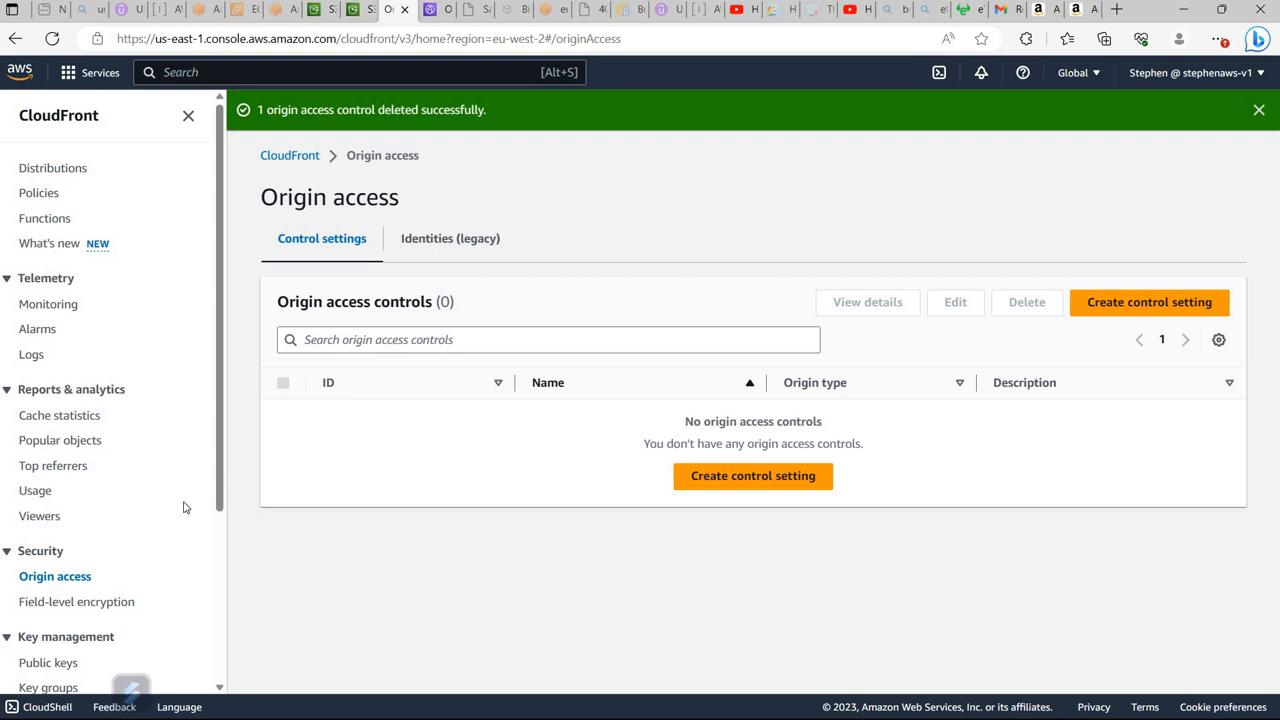
mouse_move(90, 601)
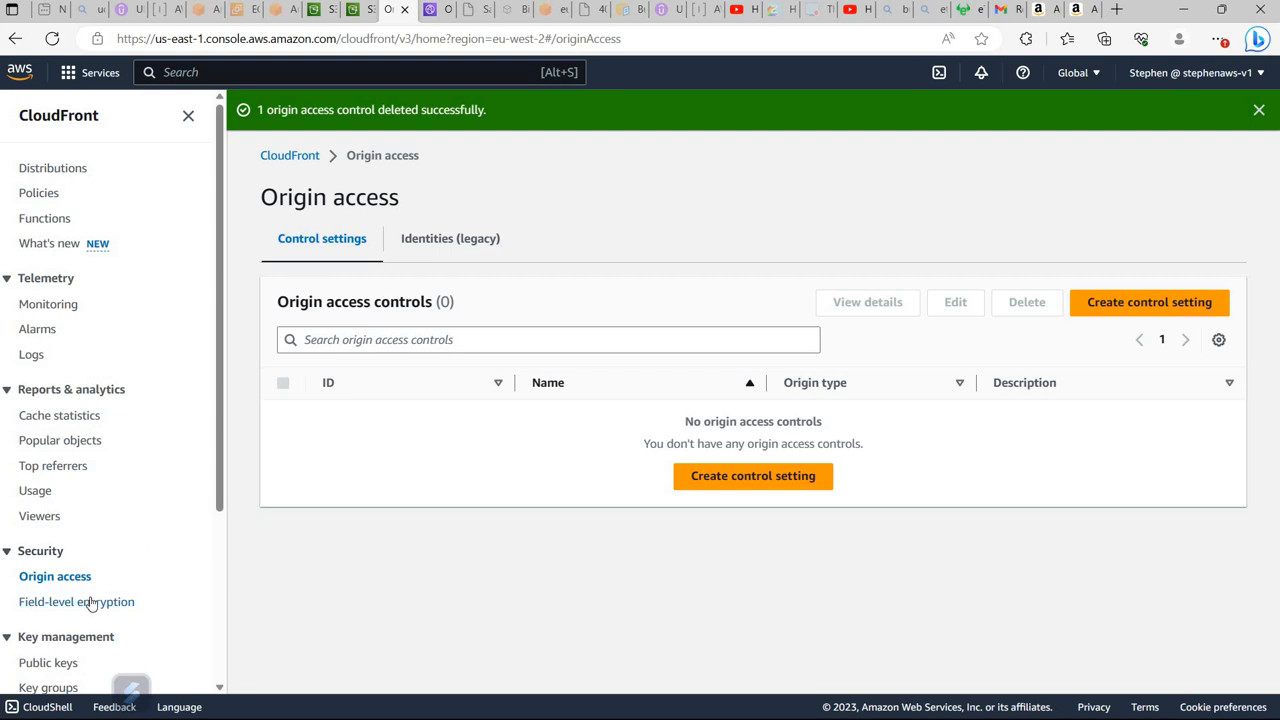
Briefly view field-level encryption profiles, then switch to the S3 bucket list tab
click(76, 601)
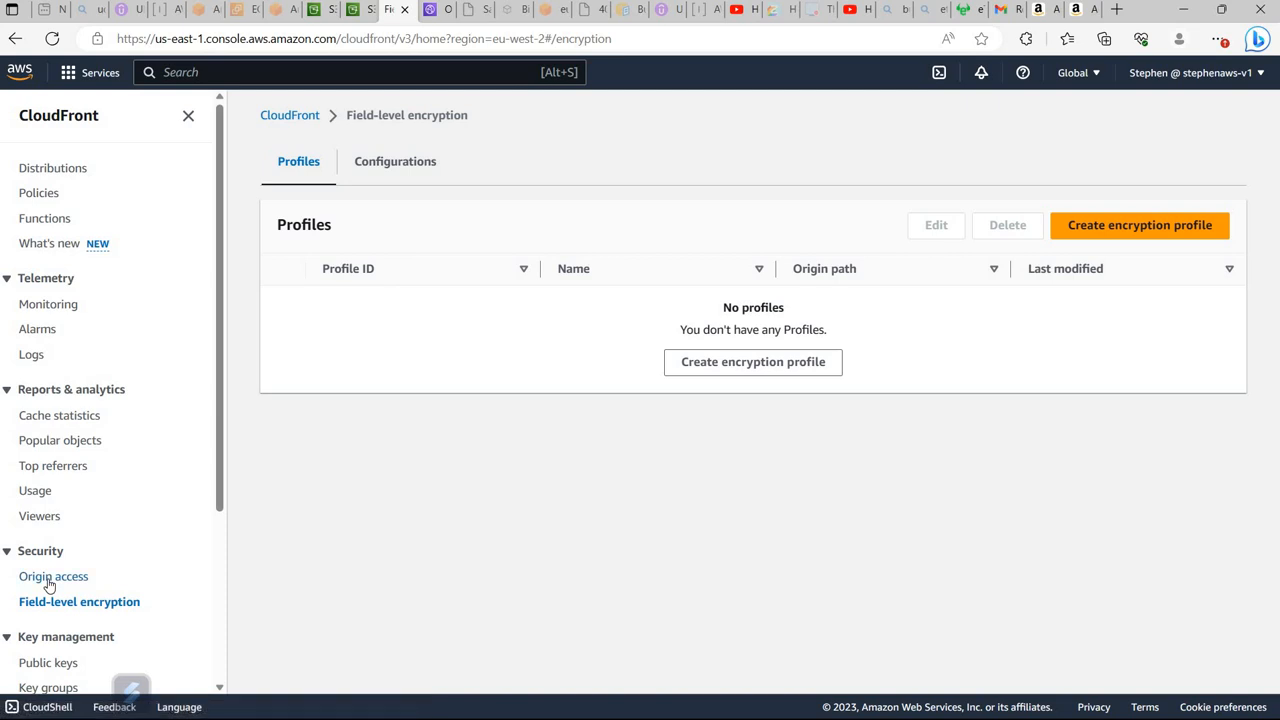
click(54, 576)
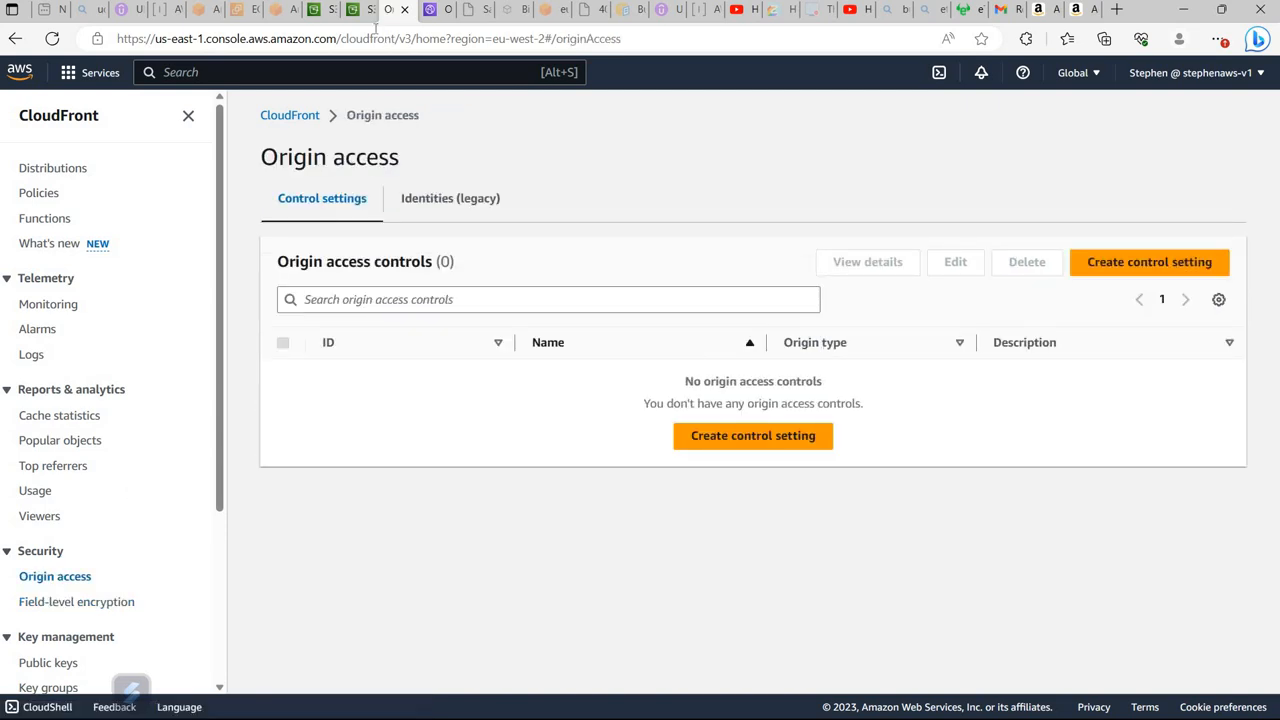
click(348, 9)
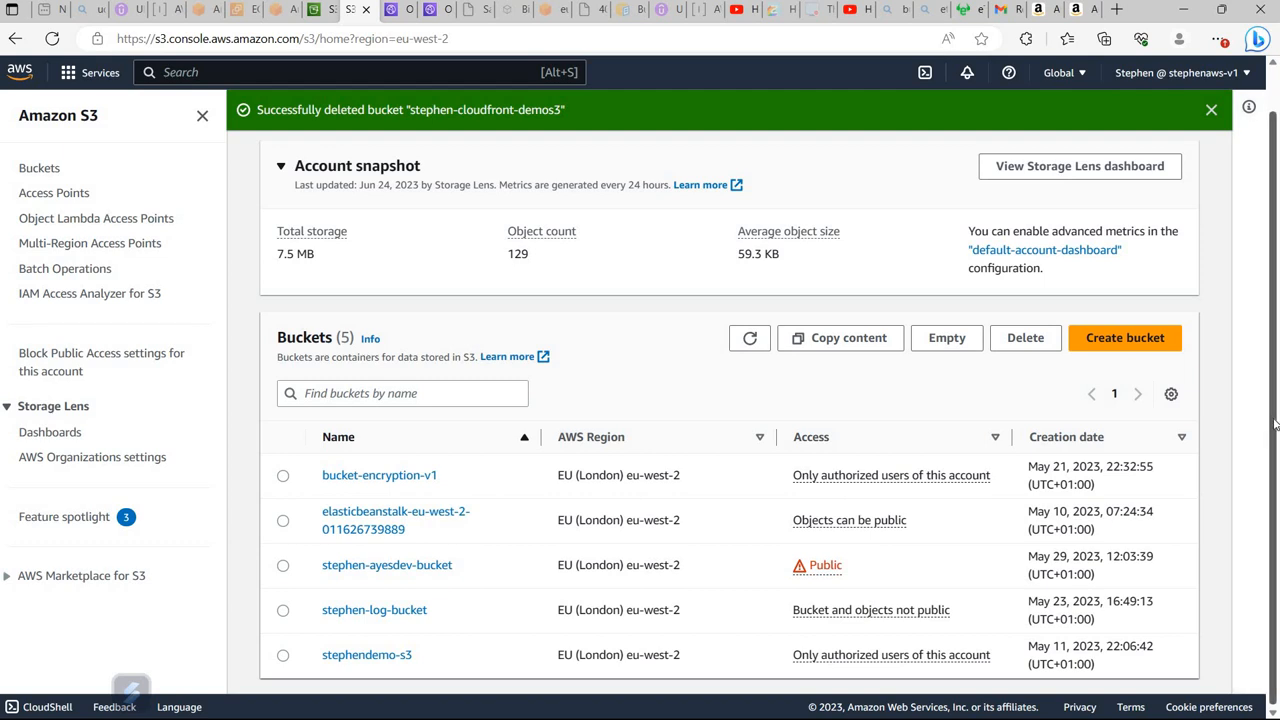
mouse_move(689, 373)
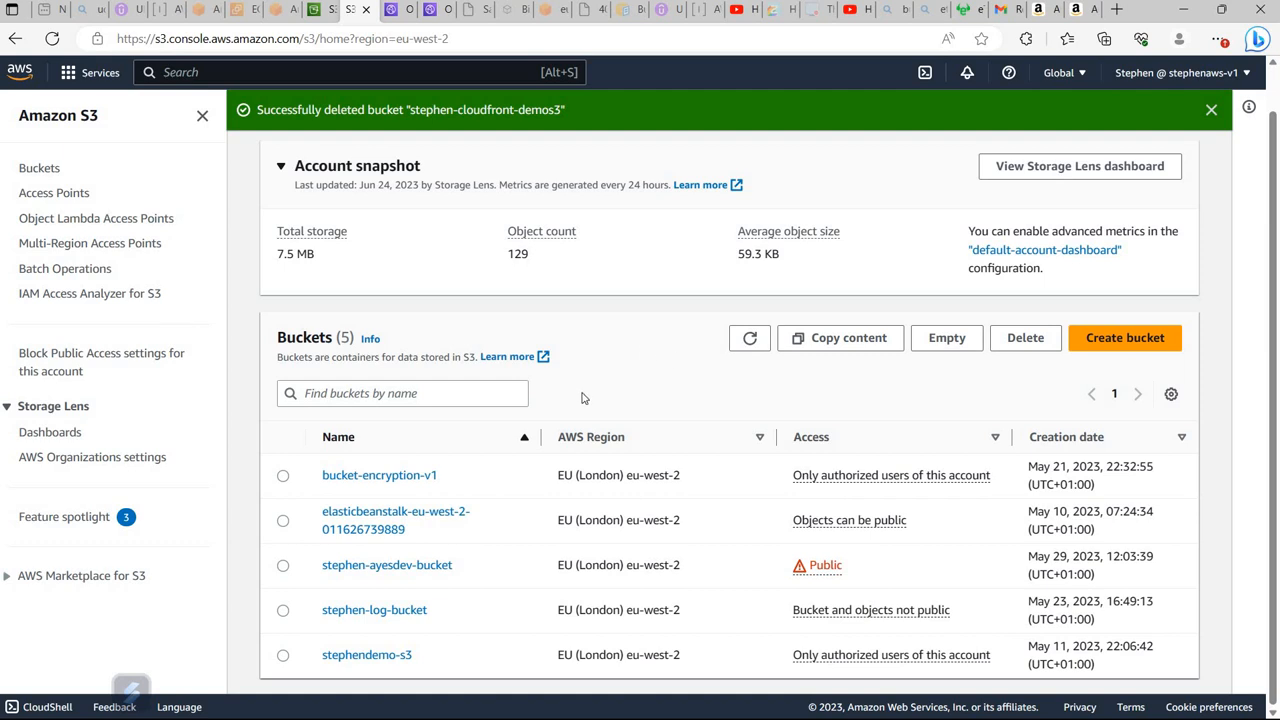
mouse_move(660, 376)
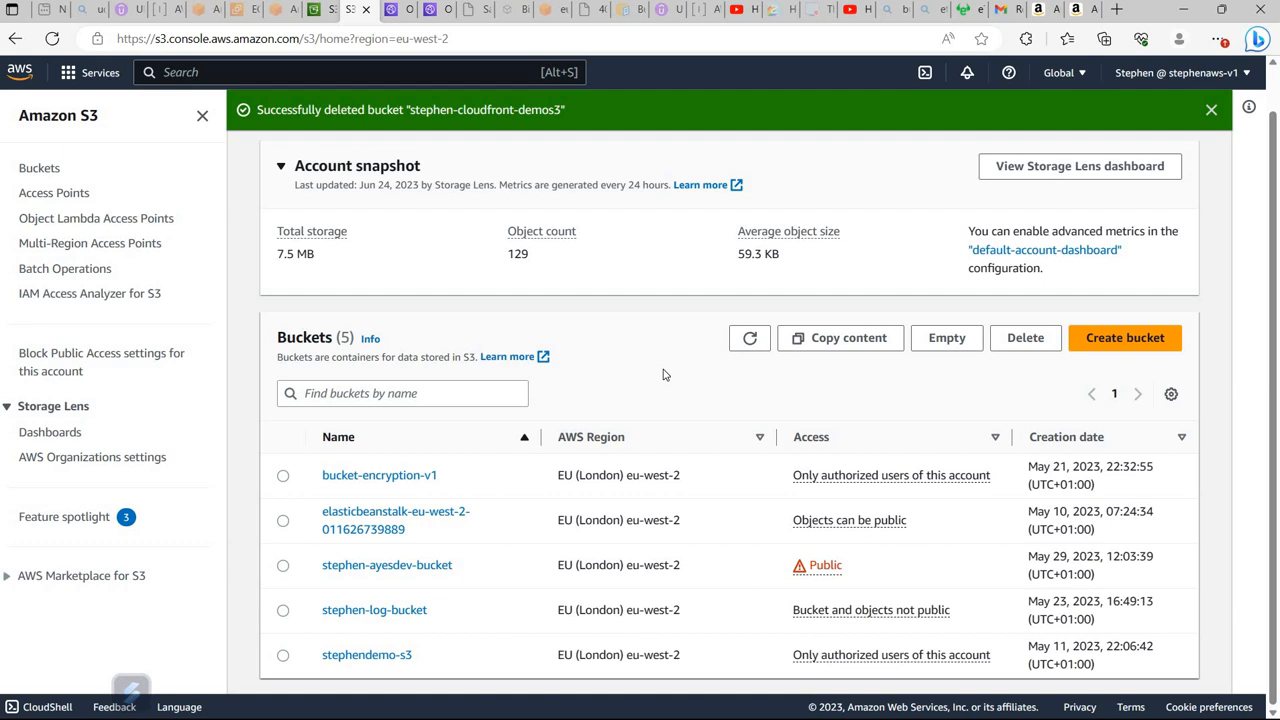
mouse_move(648, 371)
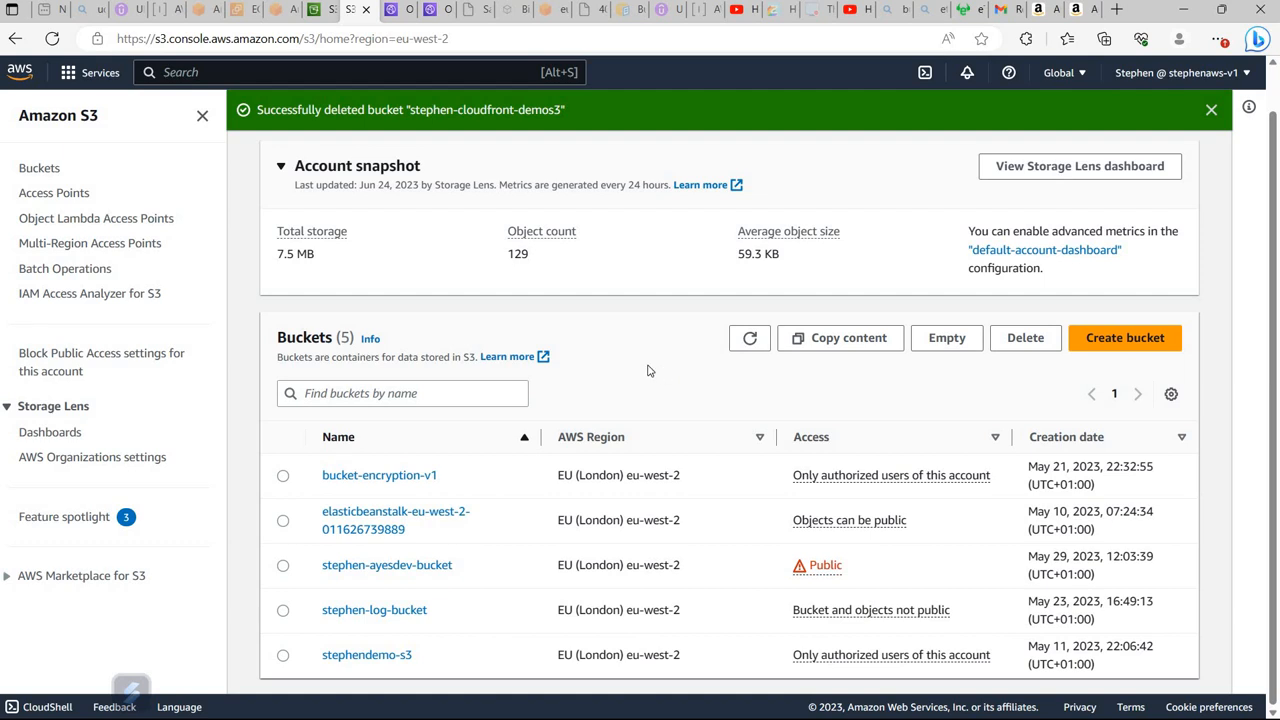
mouse_move(625, 364)
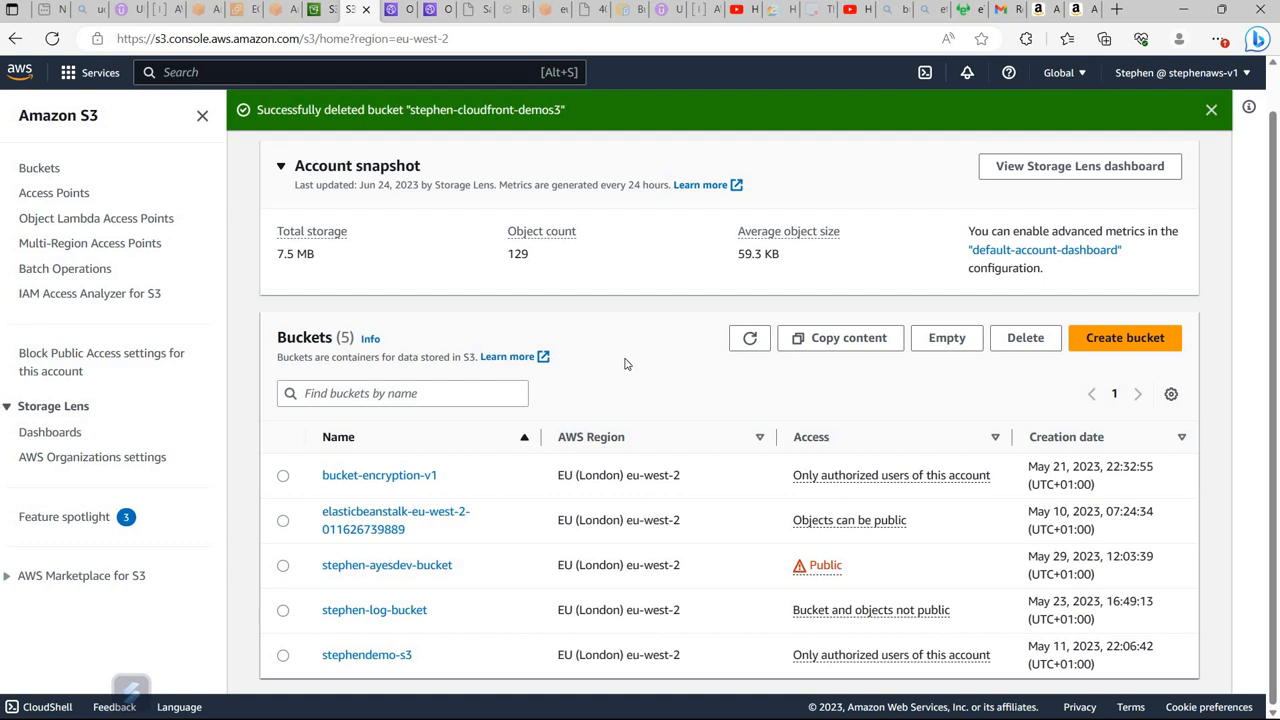